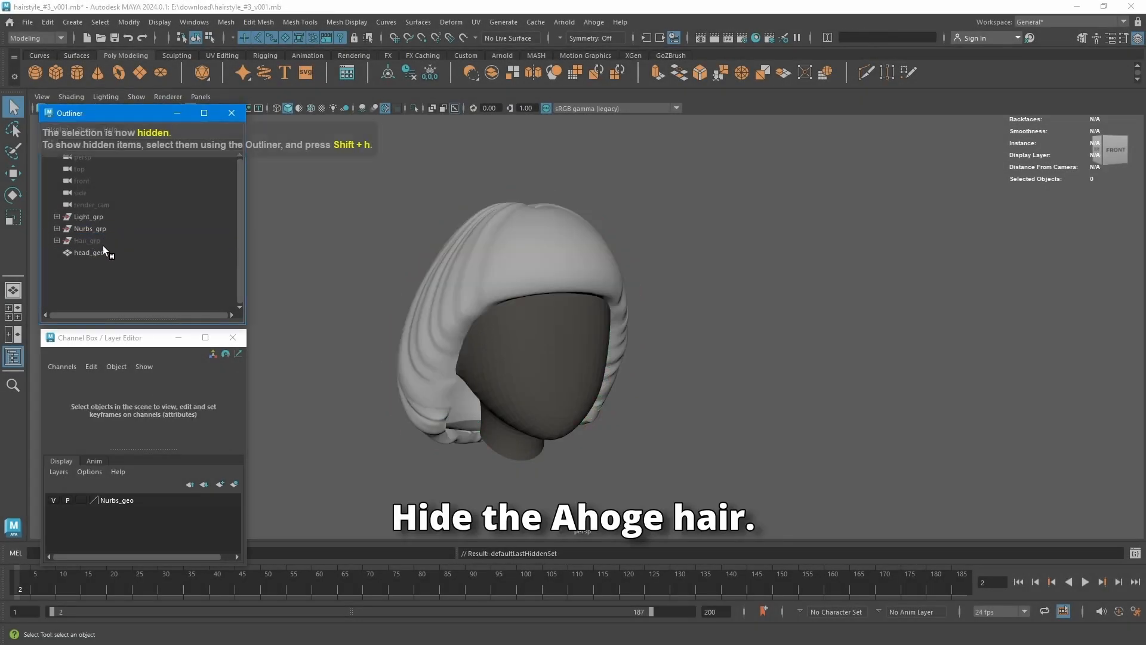
pyautogui.moveTo(86, 241)
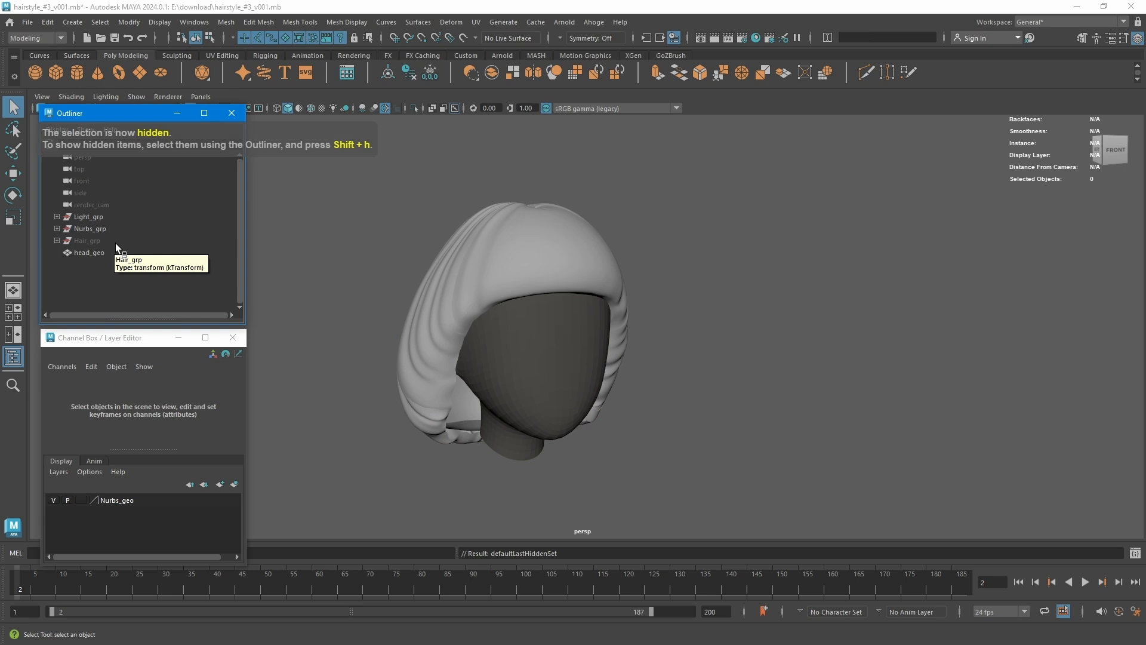
# Step: Duplicate curves along the U isoparms of all surfaces in Nurbs_grp
pyautogui.click(88, 216)
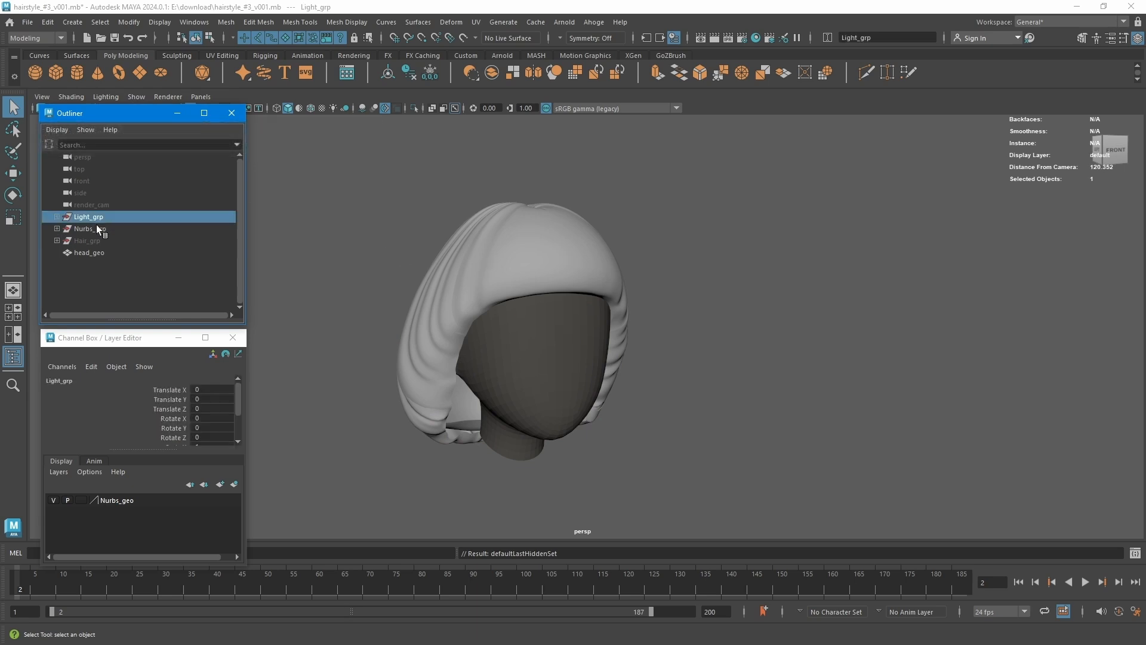
pyautogui.click(385, 22)
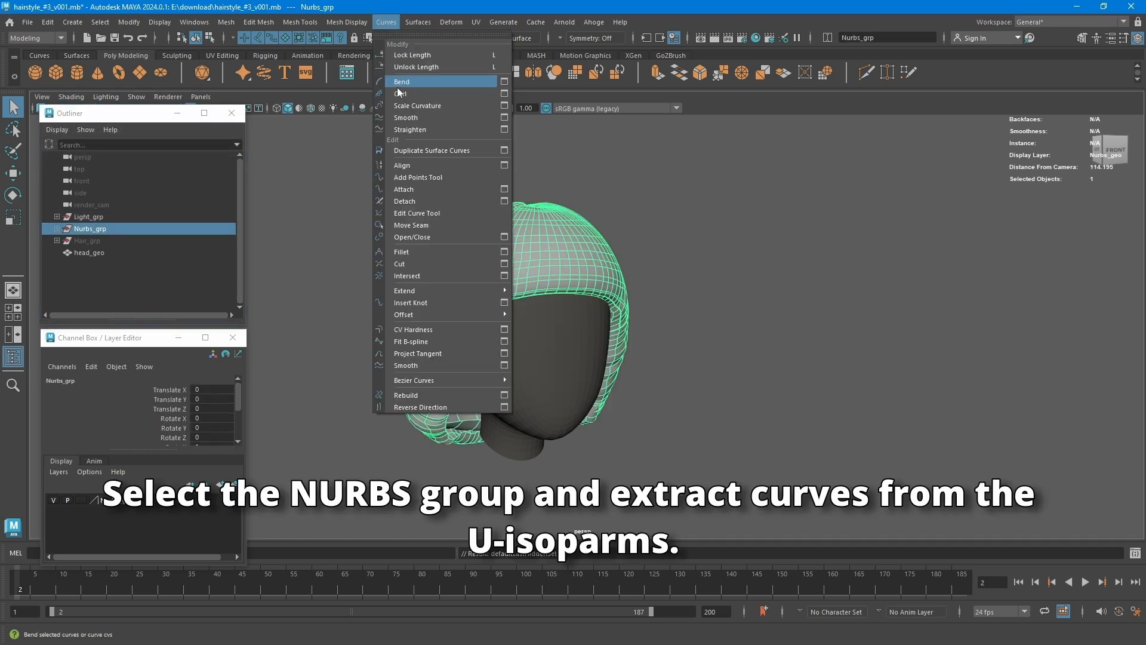
pyautogui.click(503, 150)
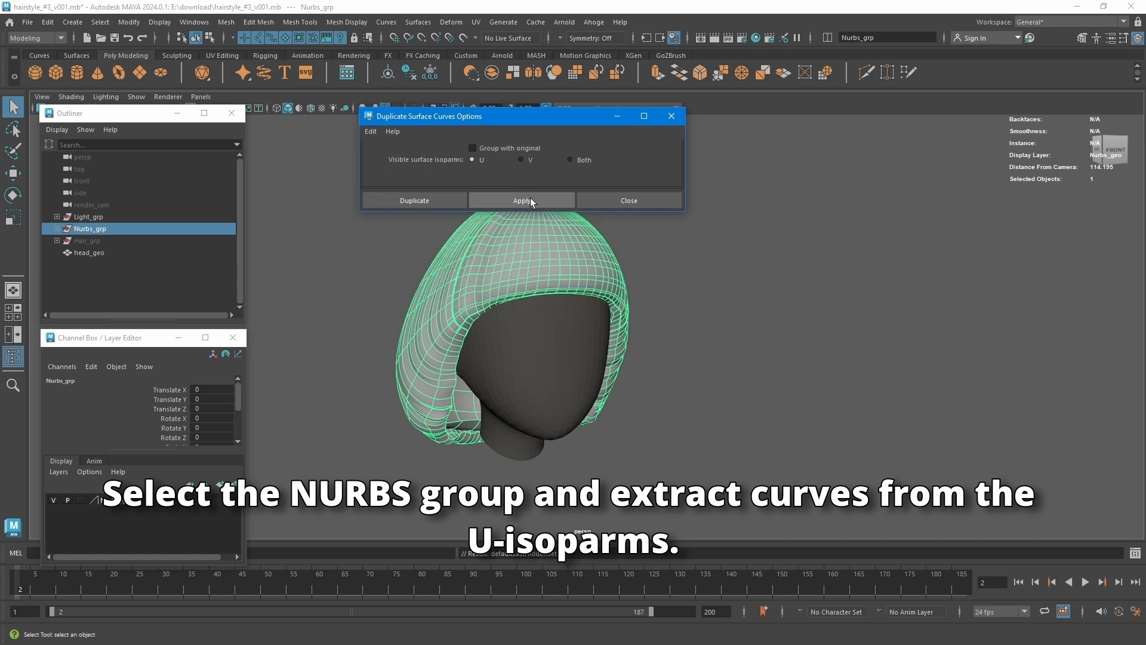
pyautogui.click(521, 200)
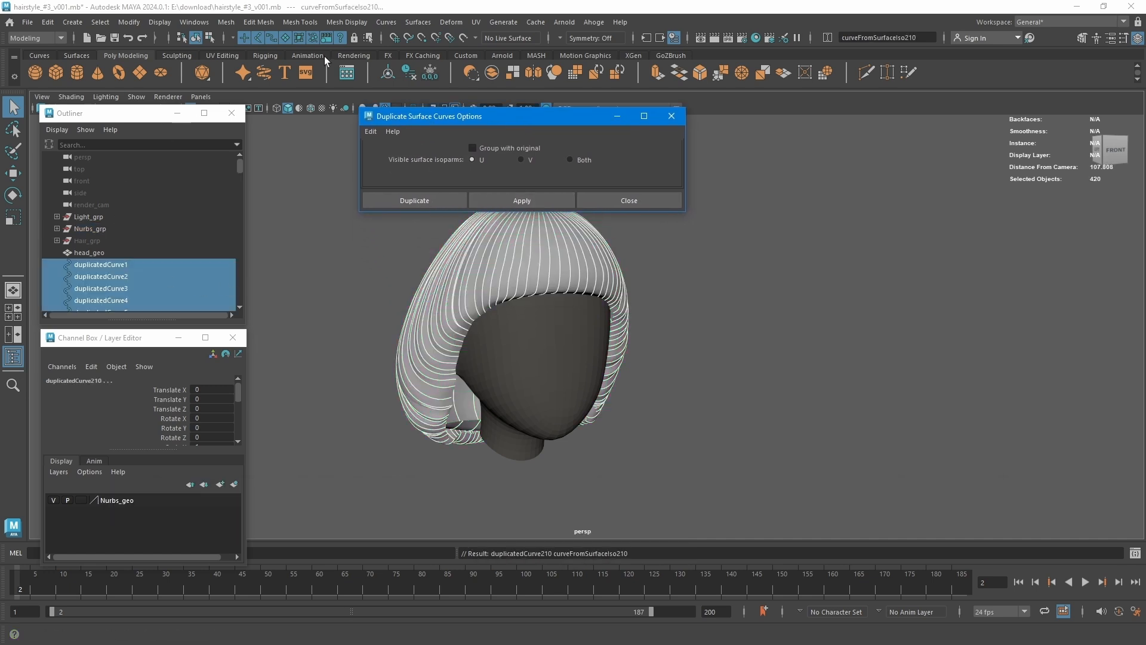
# Step: Rebuild the duplicated hair curves and group them as base_curves
pyautogui.click(385, 22)
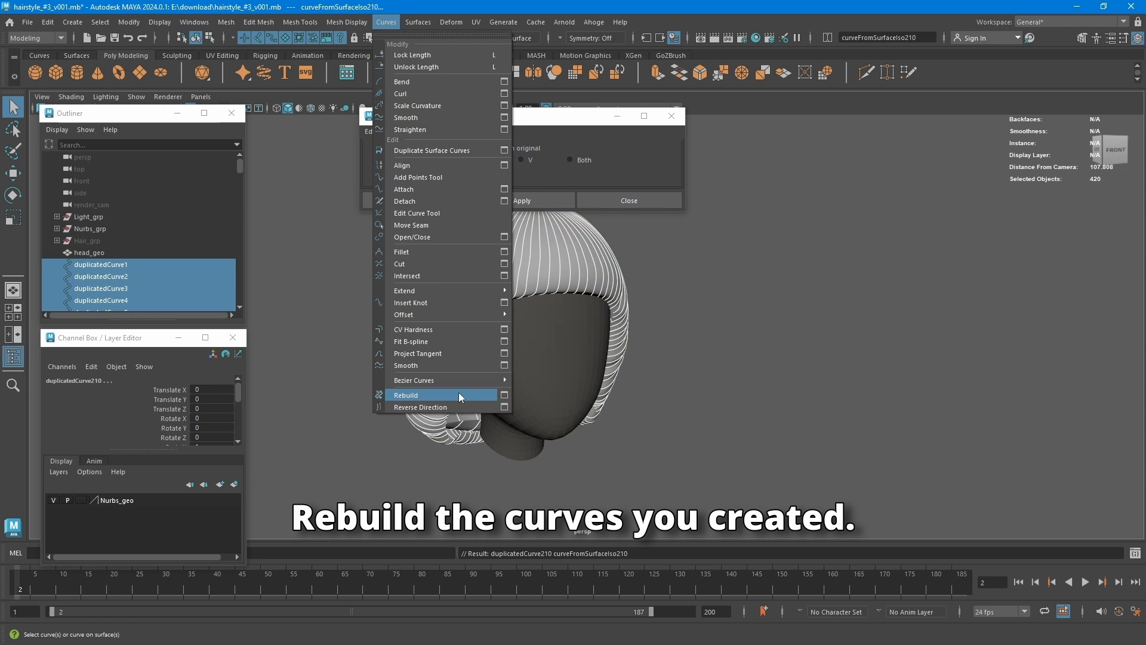
pyautogui.click(406, 394)
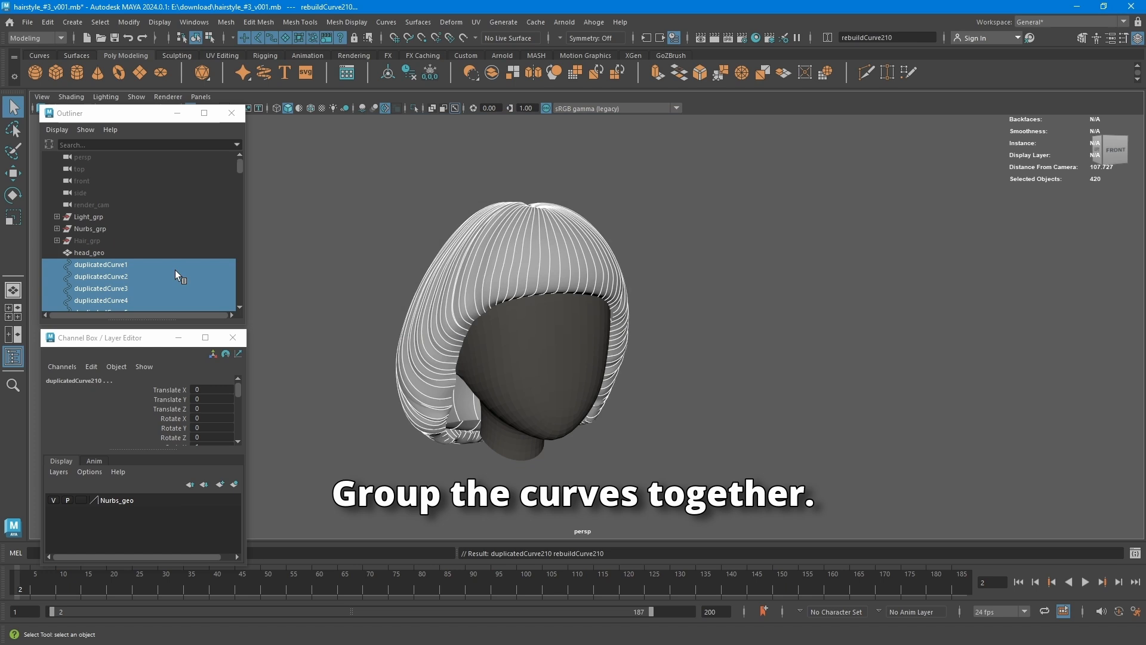
pyautogui.press('ctrl+g')
pyautogui.write('base_curves')
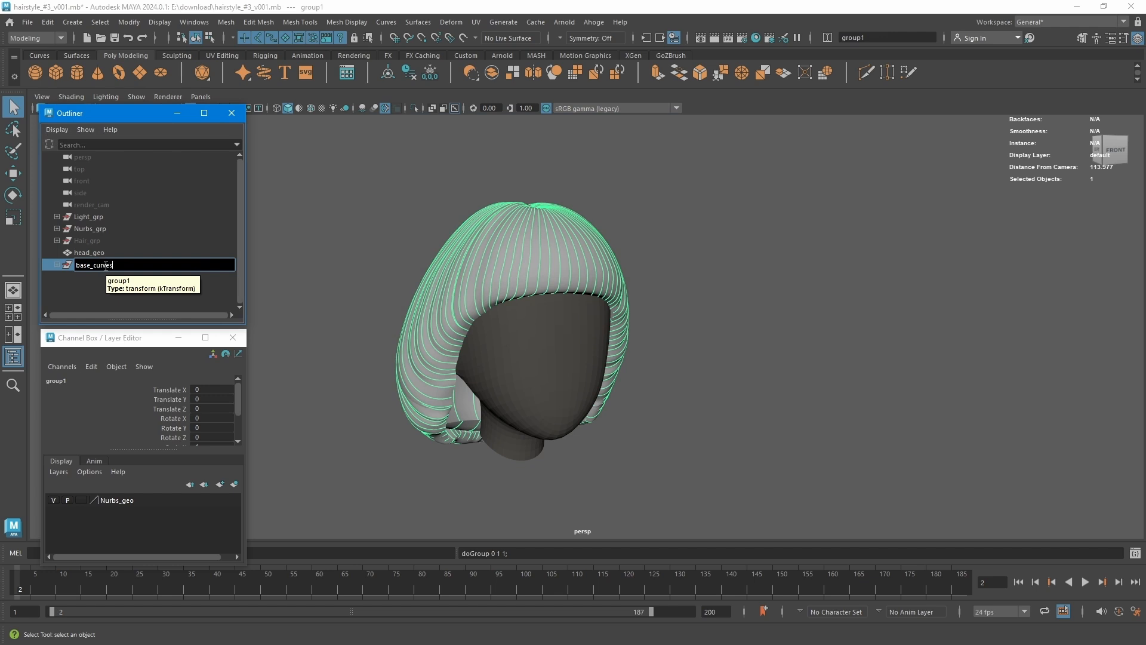
pyautogui.press('Return')
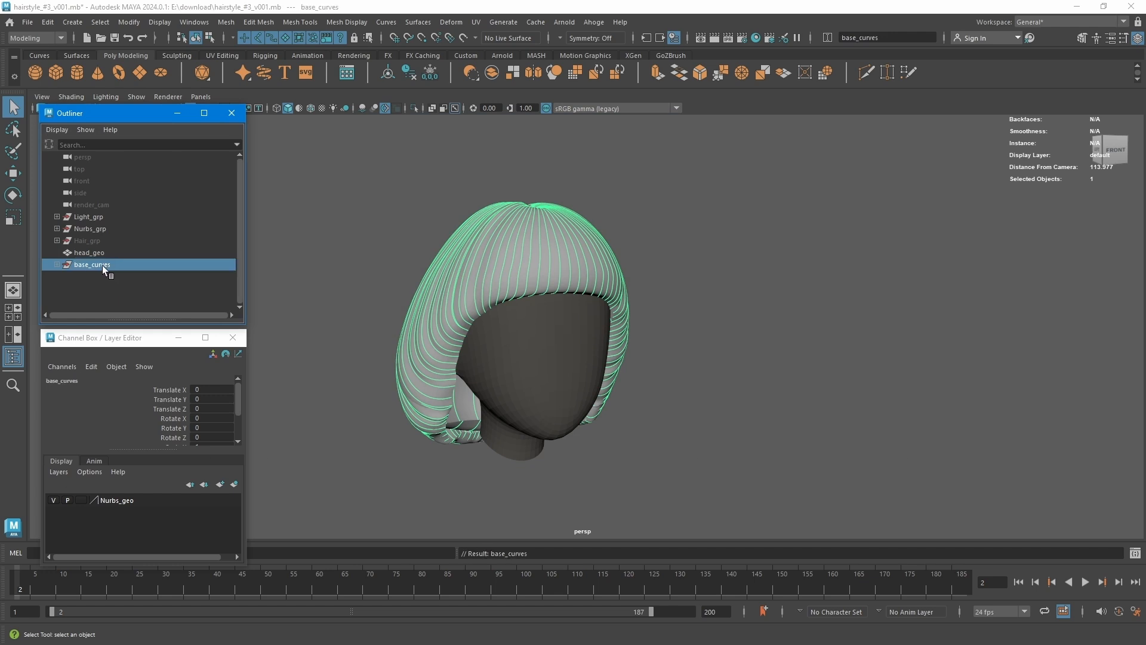
# Step: Apply automatic UV mapping to head_geo in the UV Editor, then close it
pyautogui.click(88, 252)
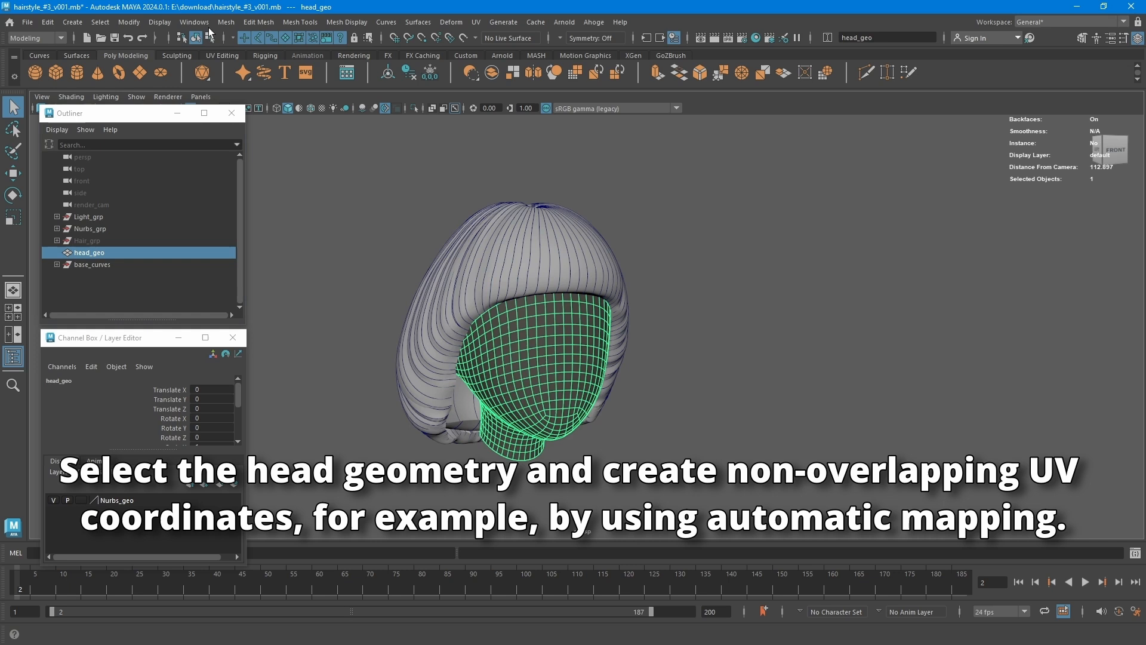
pyautogui.click(194, 21)
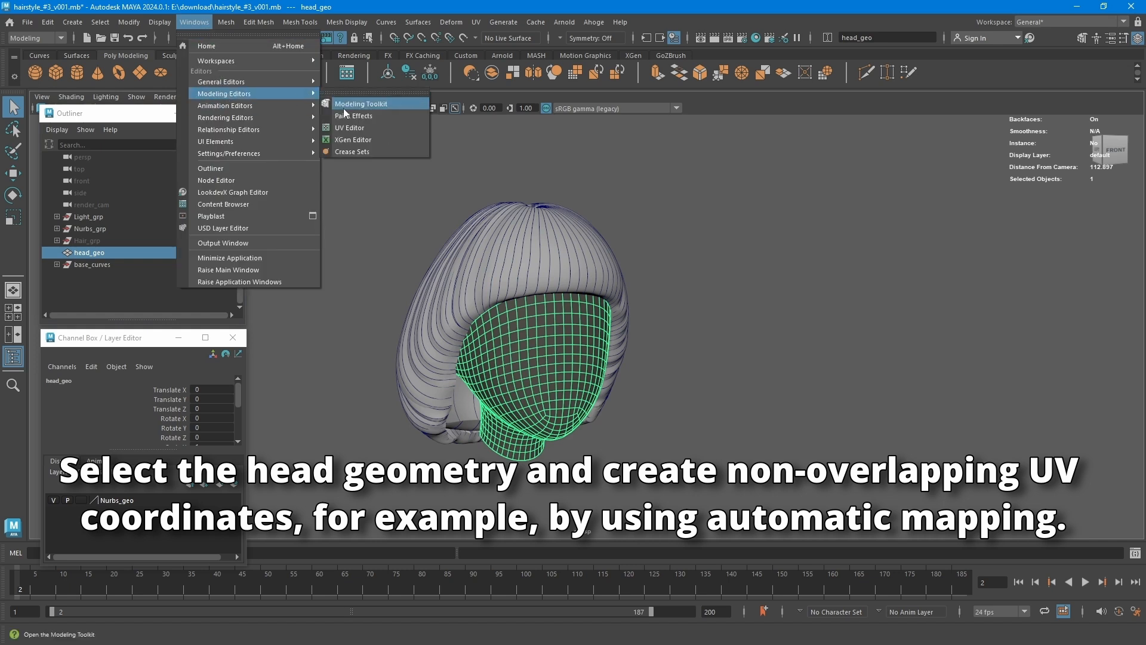
pyautogui.click(348, 128)
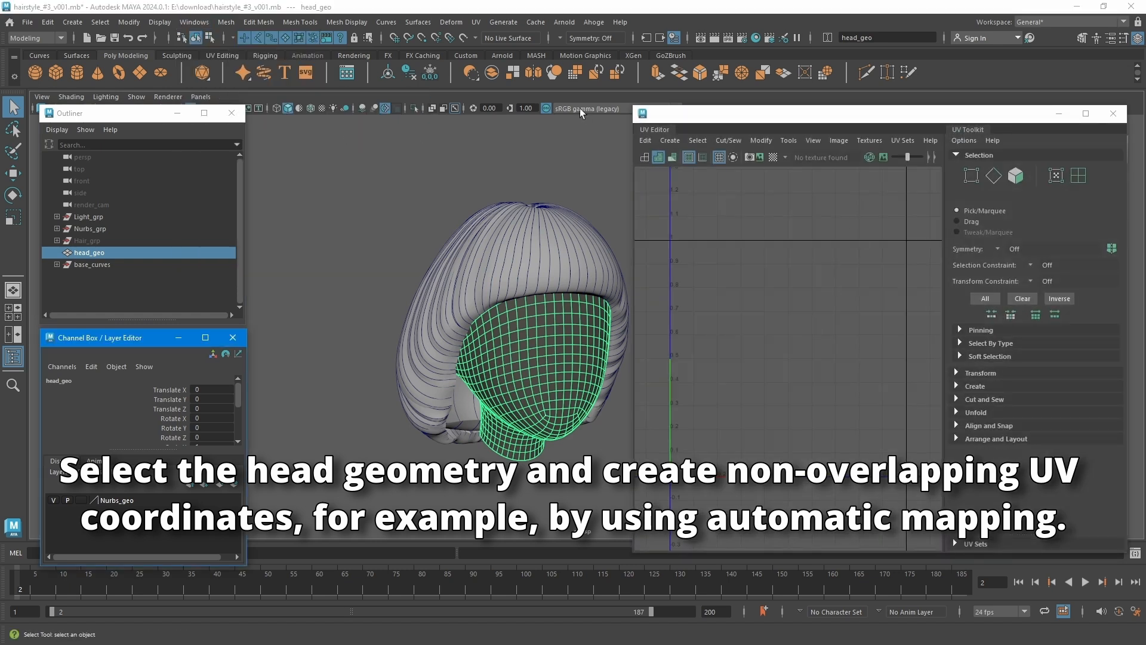
pyautogui.click(475, 21)
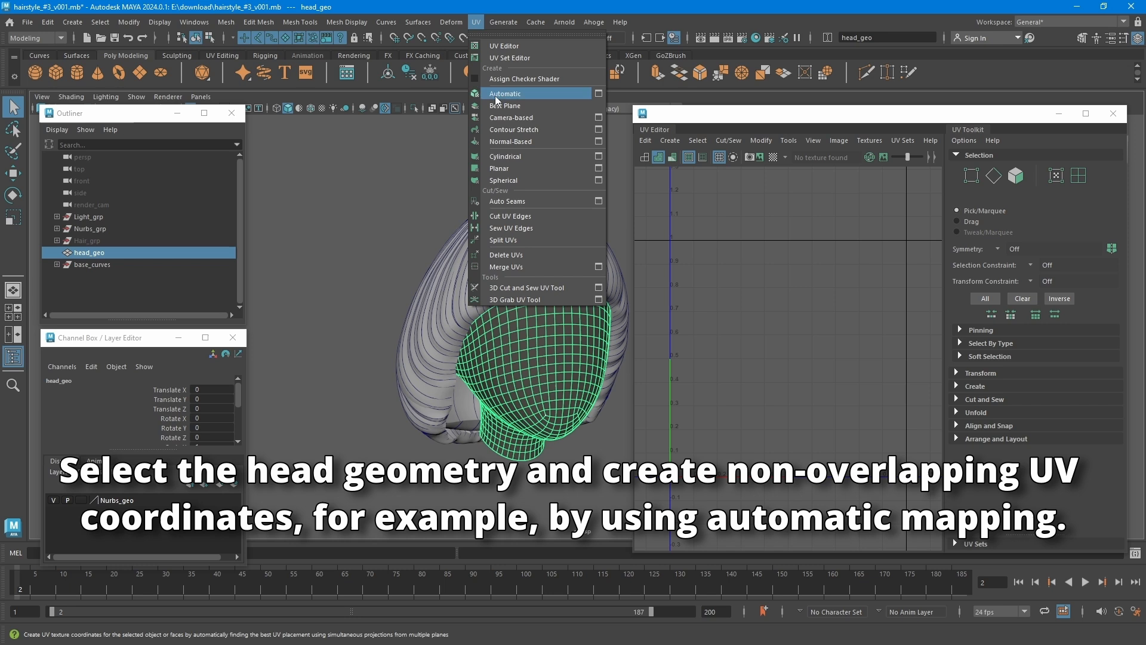
pyautogui.click(506, 93)
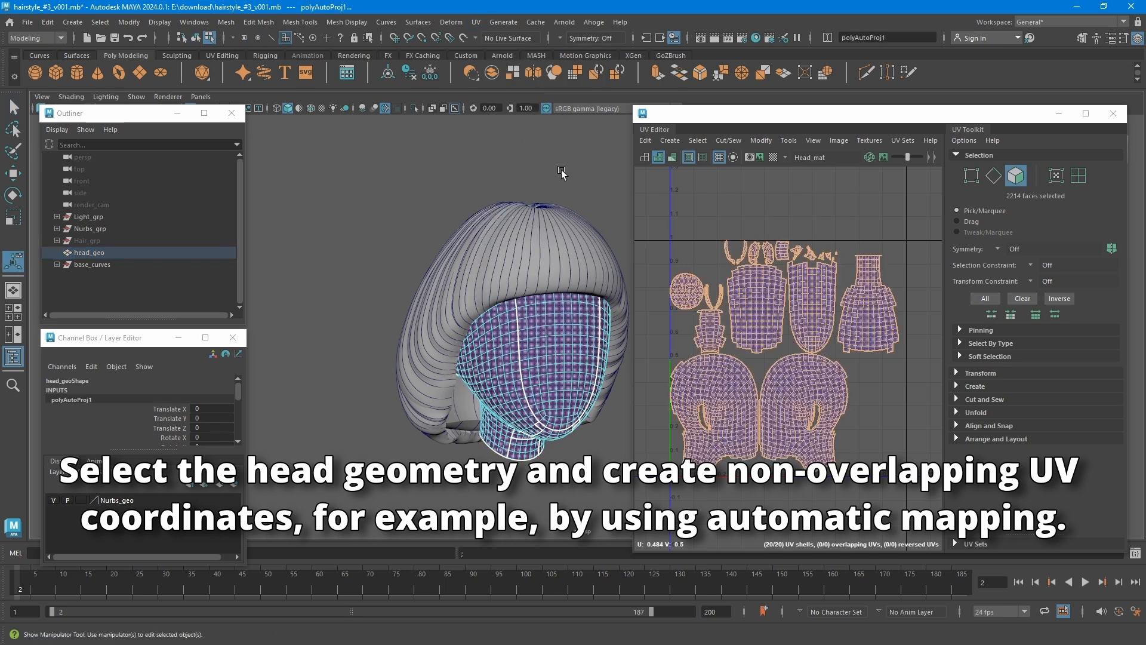
pyautogui.click(1111, 114)
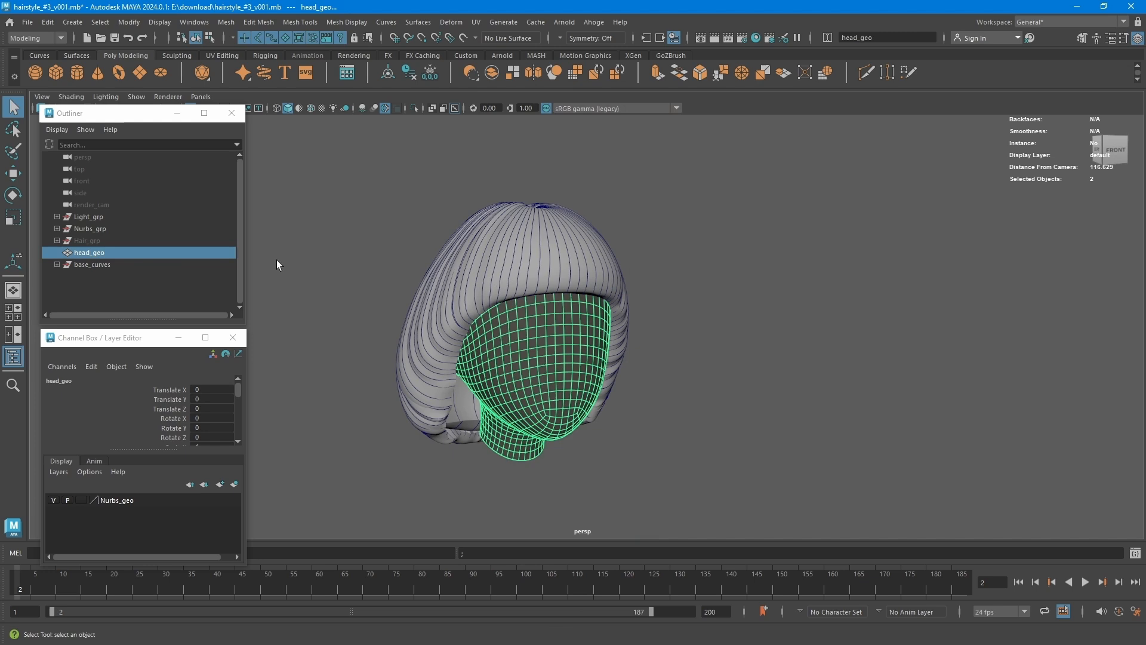
# Step: Delete history and freeze transformations on head_geo and base_curves
pyautogui.click(91, 264)
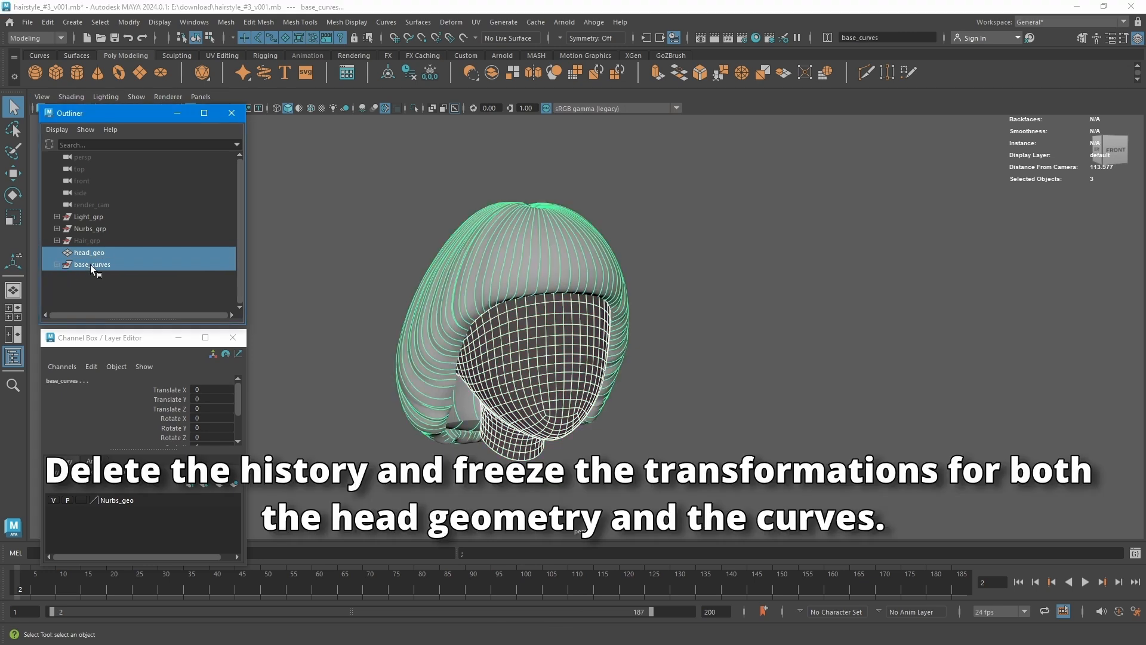
pyautogui.moveTo(91, 270)
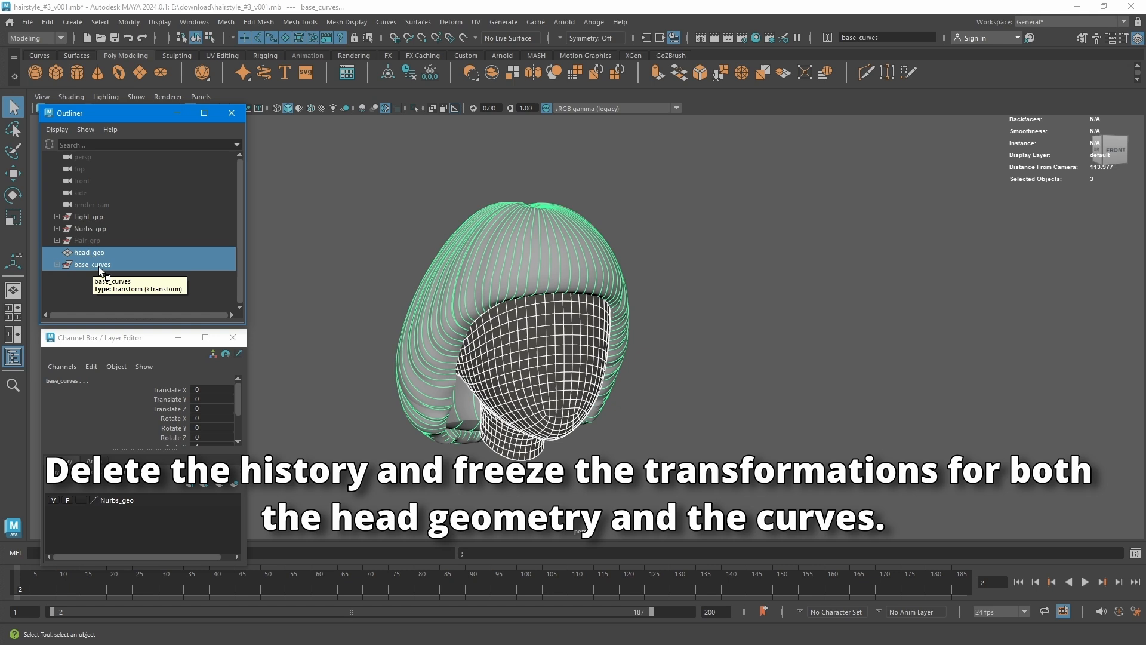
pyautogui.click(406, 72)
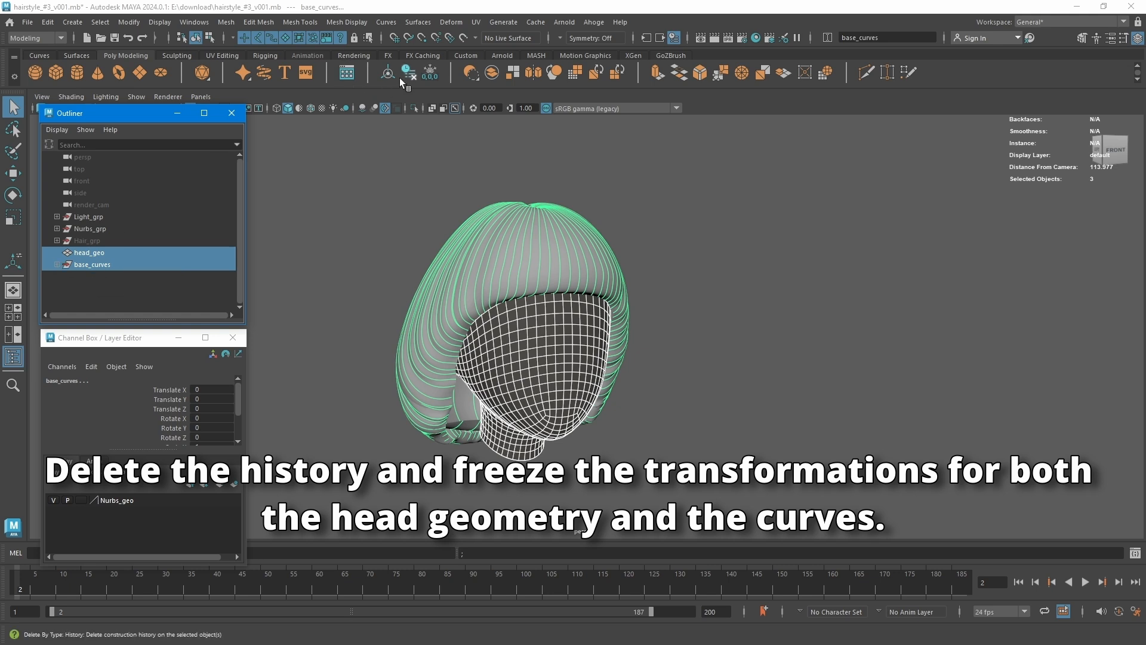
pyautogui.click(430, 72)
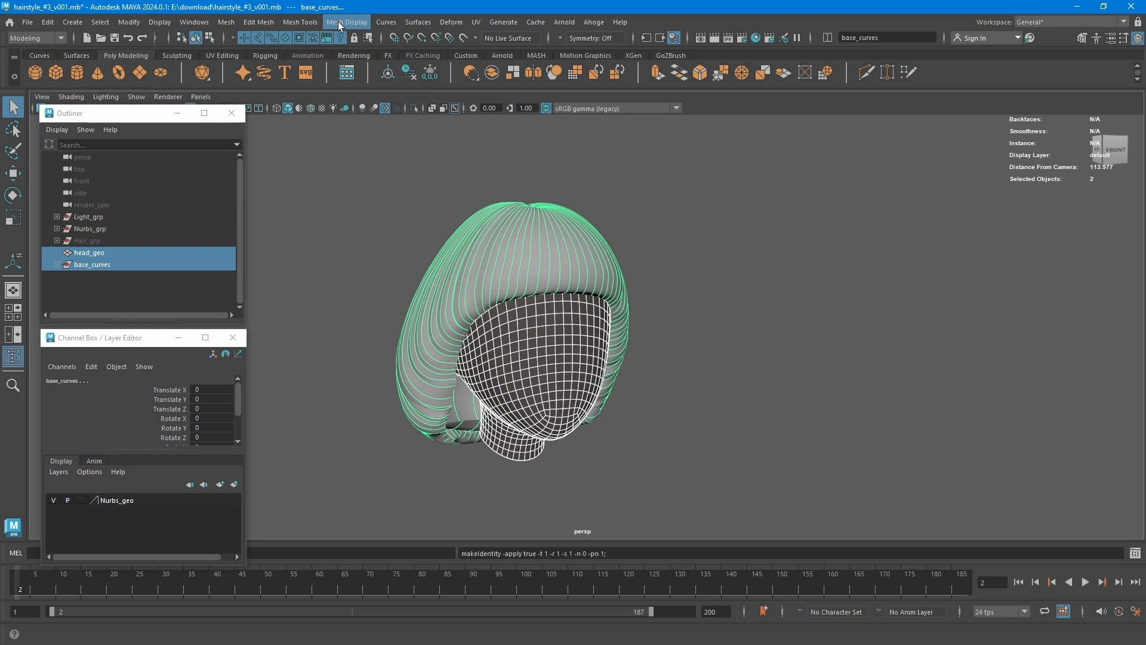
pyautogui.moveTo(30, 49)
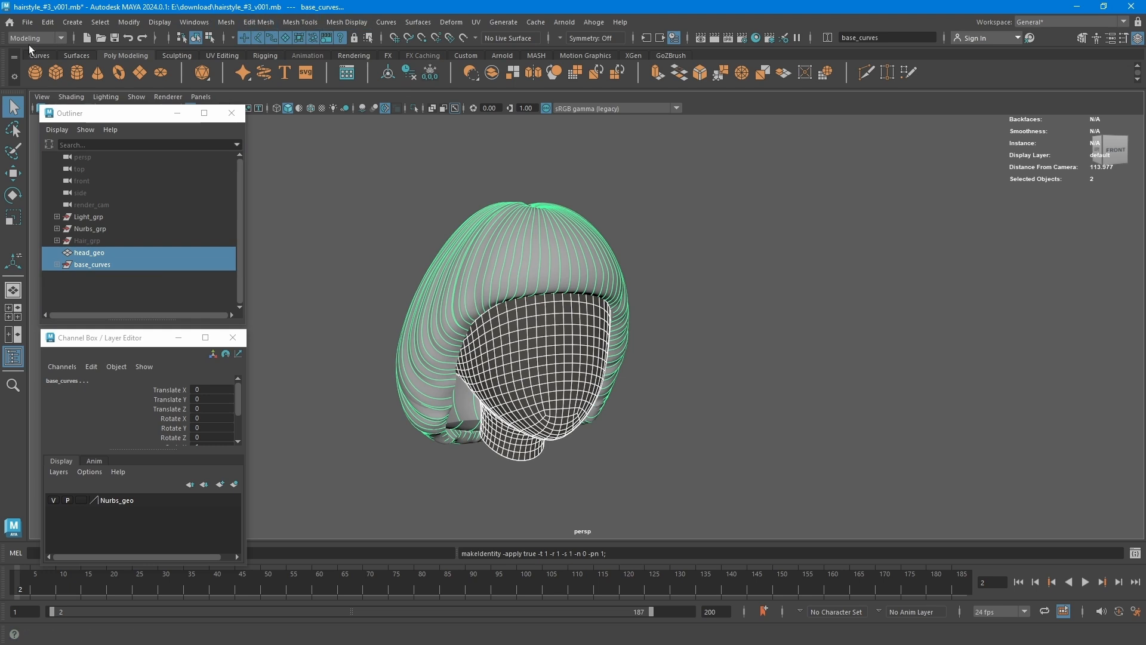
# Step: Make base_curves dynamic with attach and snap options, creating a hair system and nucleus
pyautogui.click(33, 37)
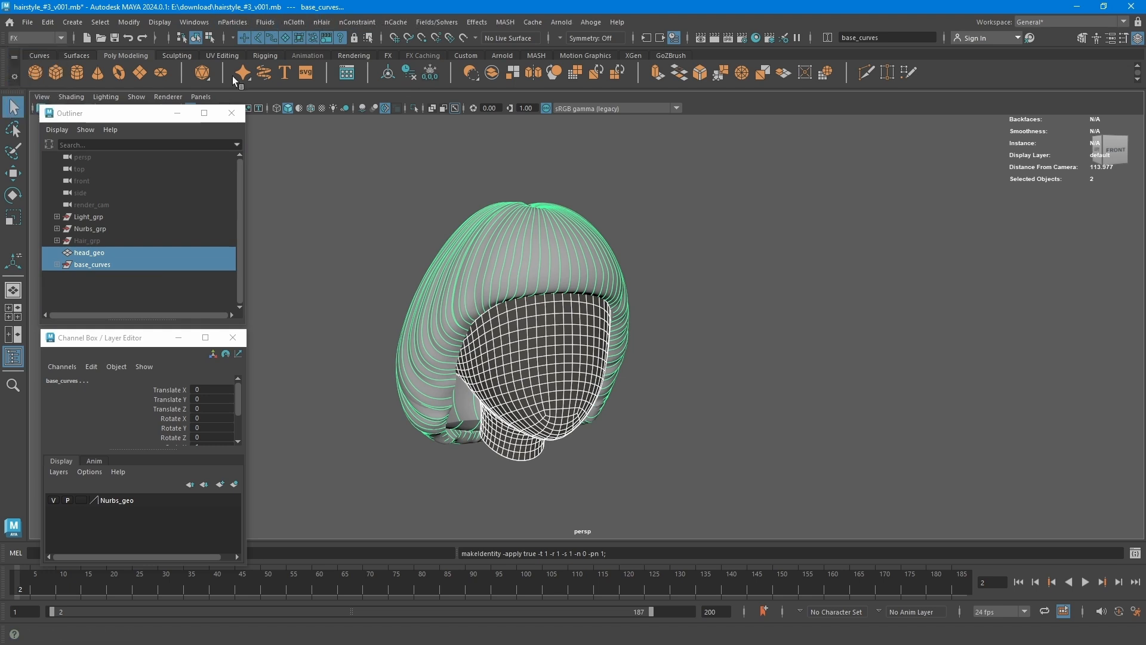
pyautogui.click(321, 22)
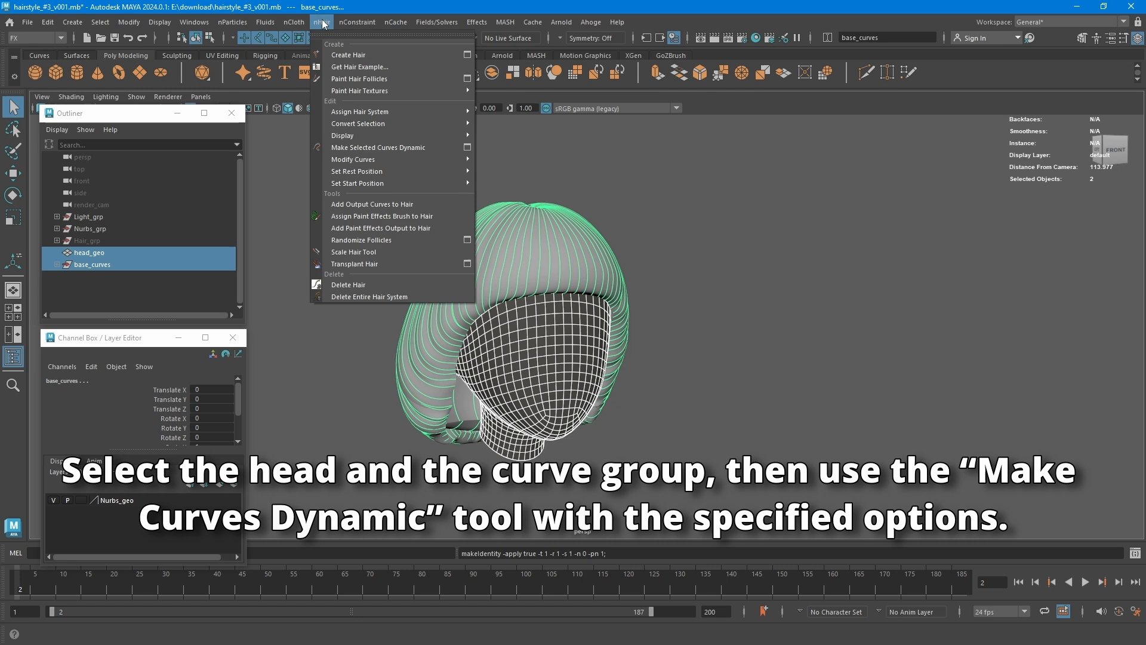
pyautogui.moveTo(378, 146)
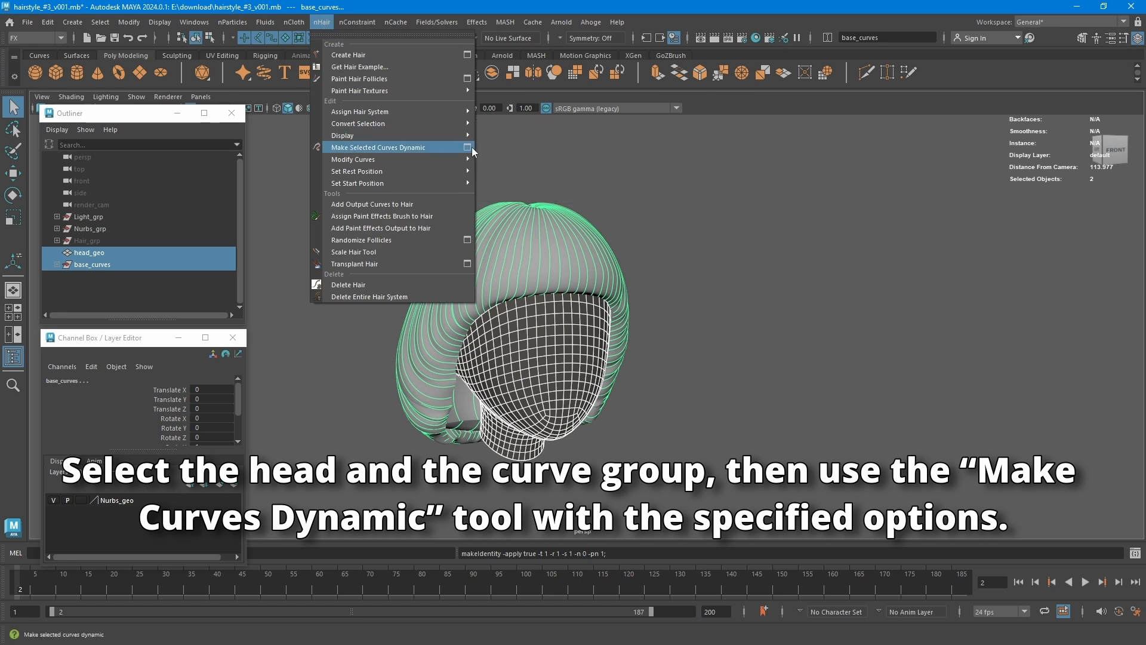
pyautogui.click(466, 147)
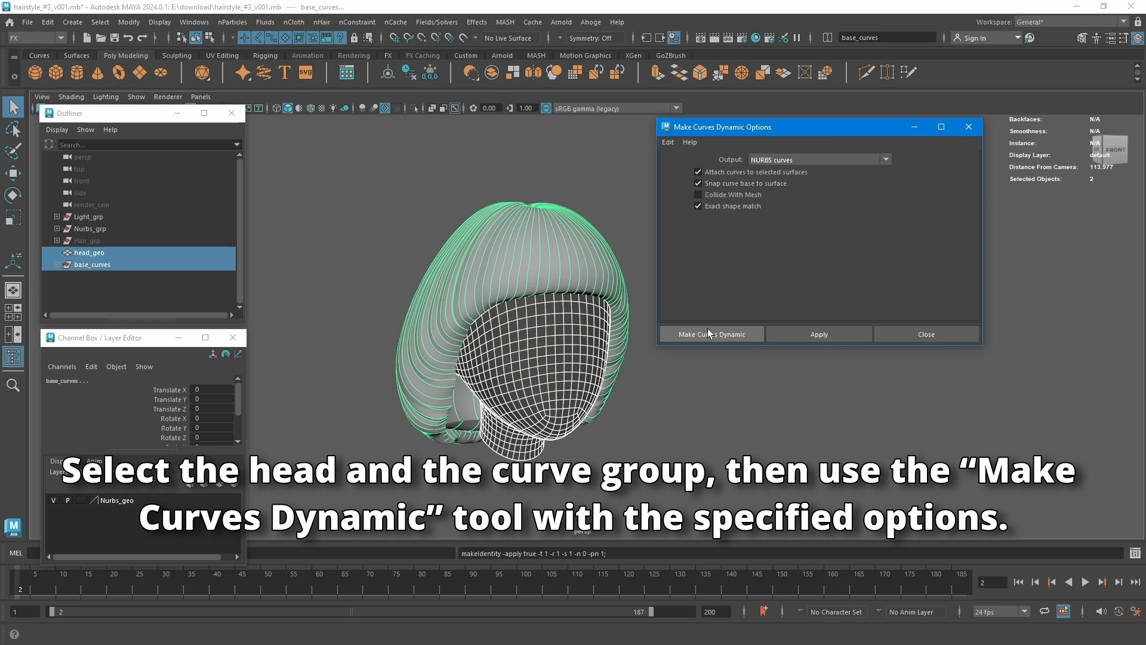
pyautogui.click(710, 335)
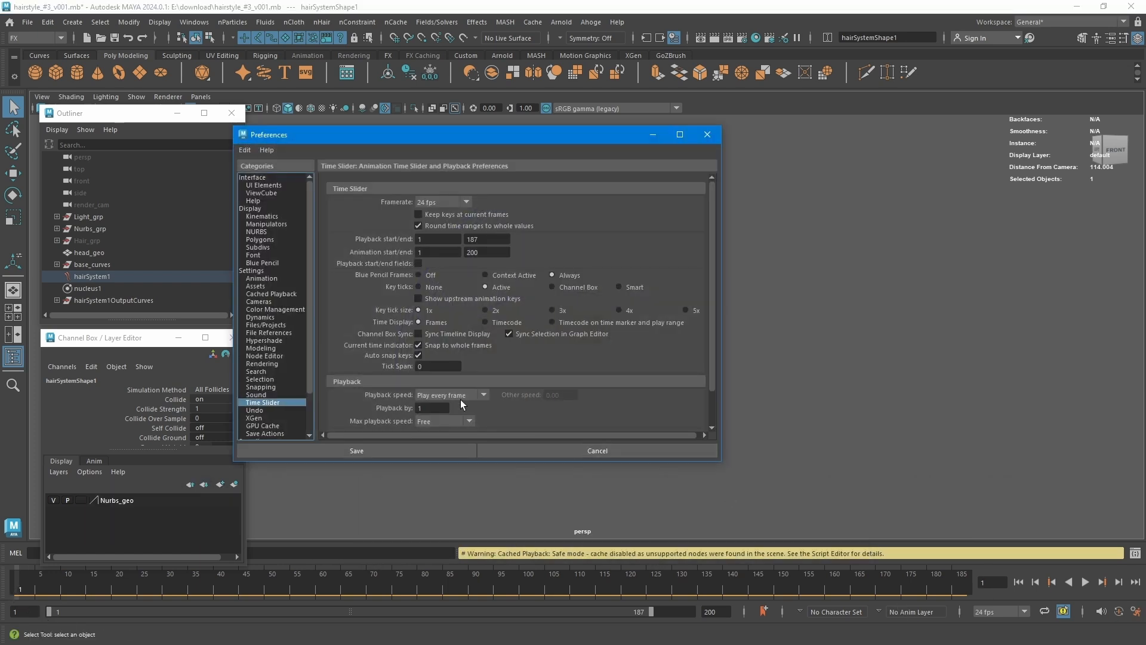
pyautogui.moveTo(454, 411)
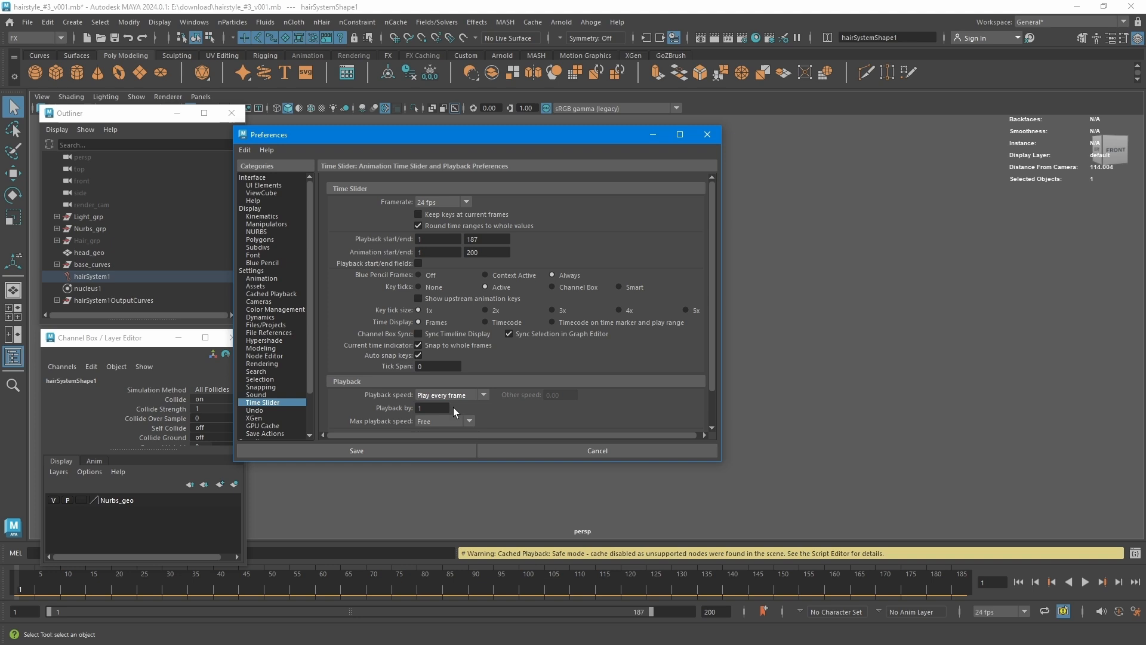
# Step: Save Play every frame as the playback preference and play the simulation
pyautogui.click(355, 450)
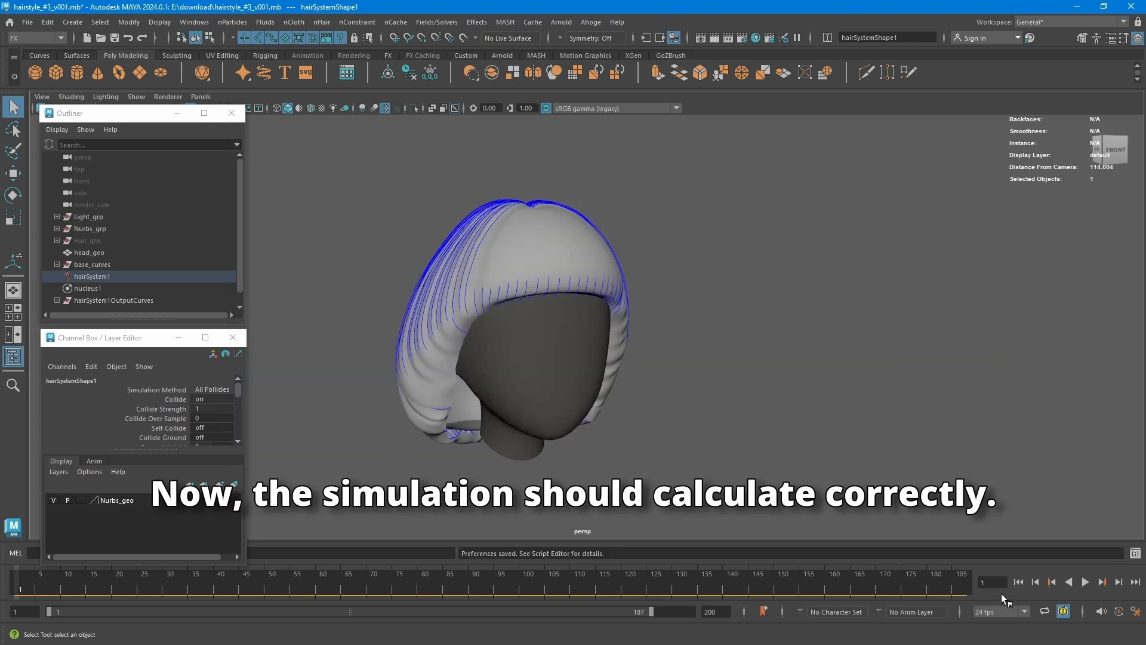
pyautogui.click(1084, 582)
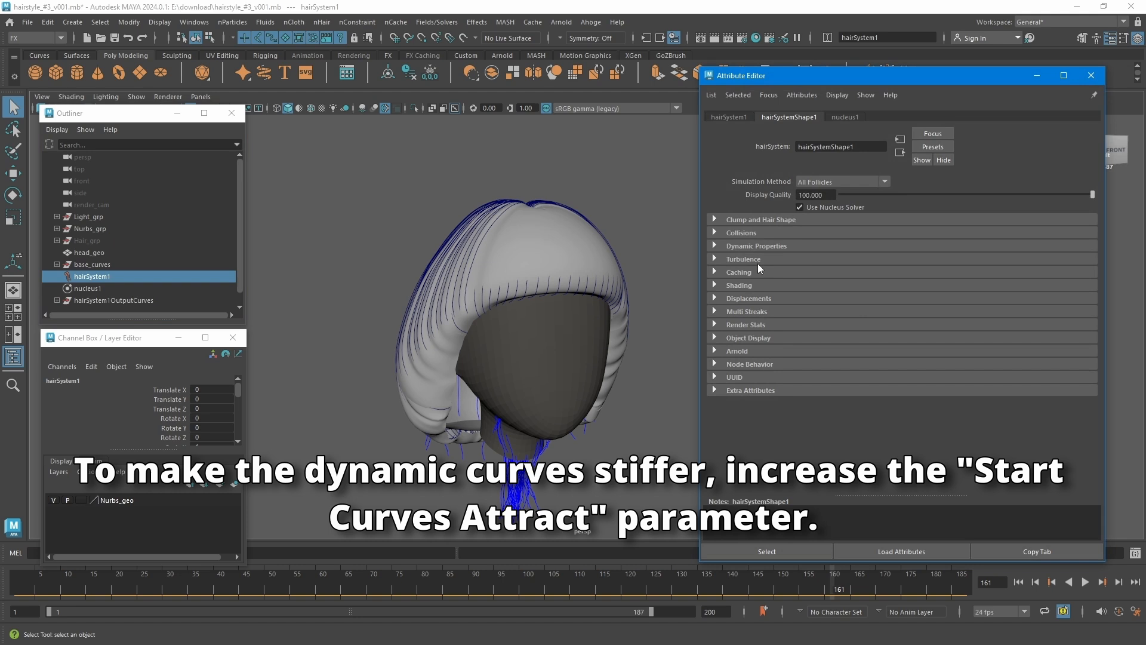
# Step: Set hairSystemShape1 Start Curve Attract to 0.143, then play and rewind to test
pyautogui.click(757, 245)
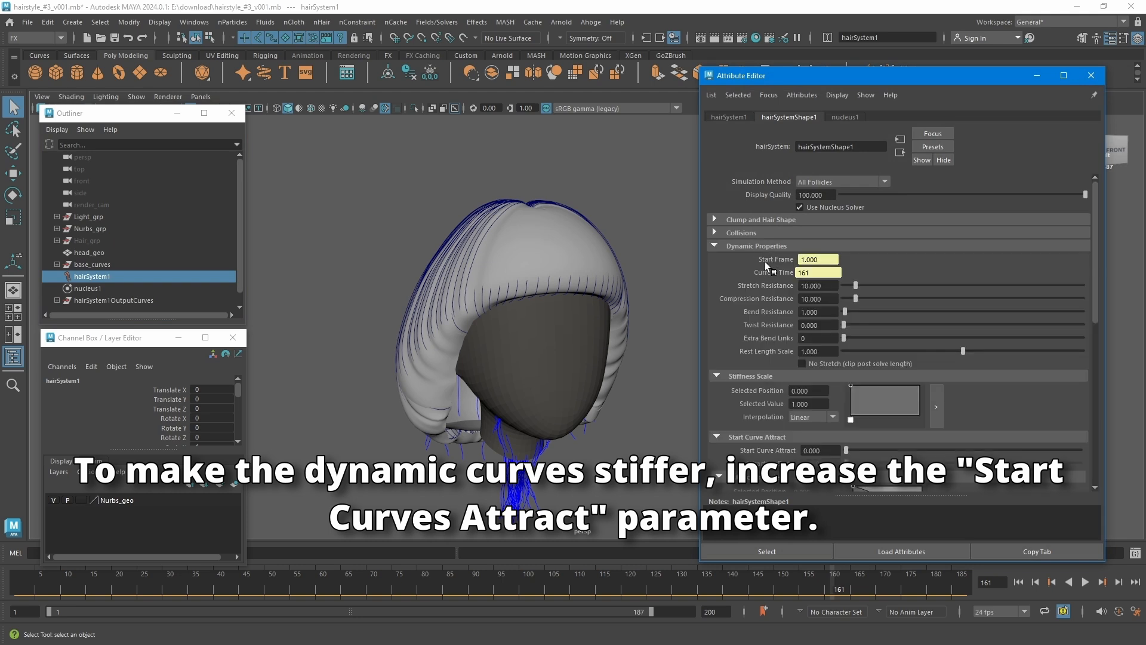
pyautogui.scroll(-3)
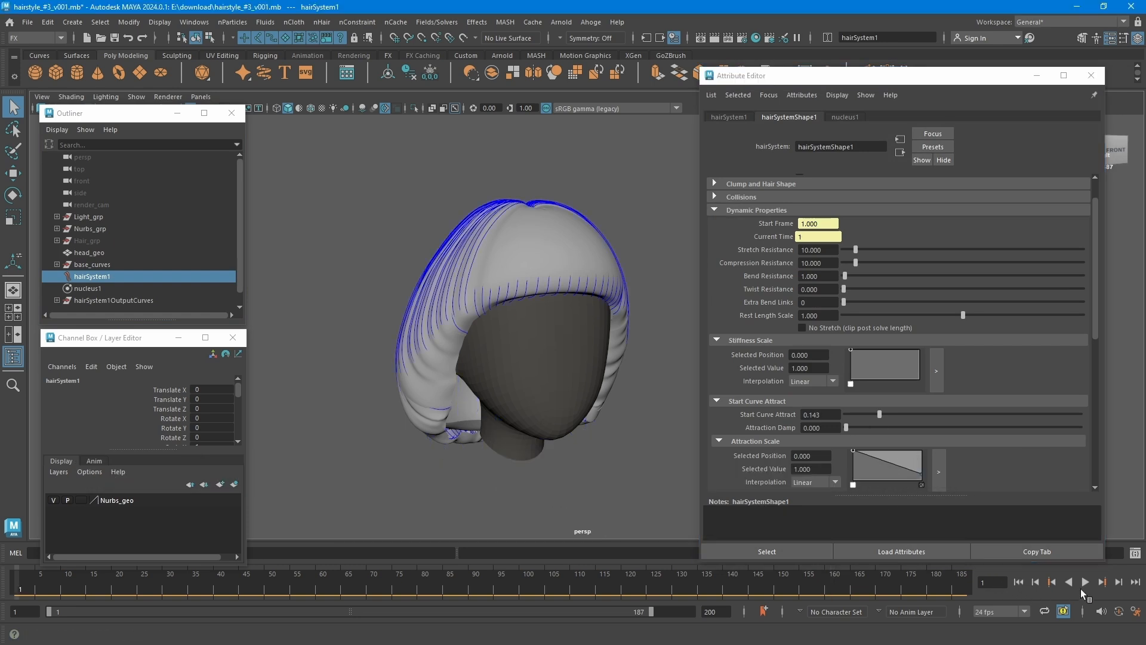
pyautogui.click(1084, 582)
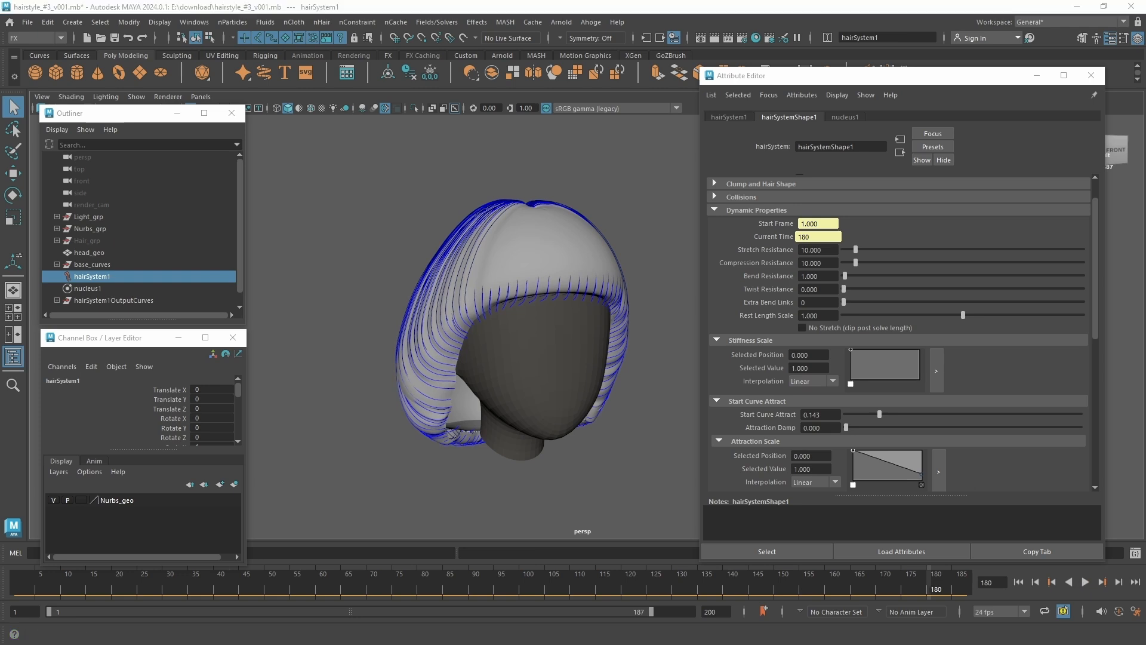
pyautogui.click(1035, 582)
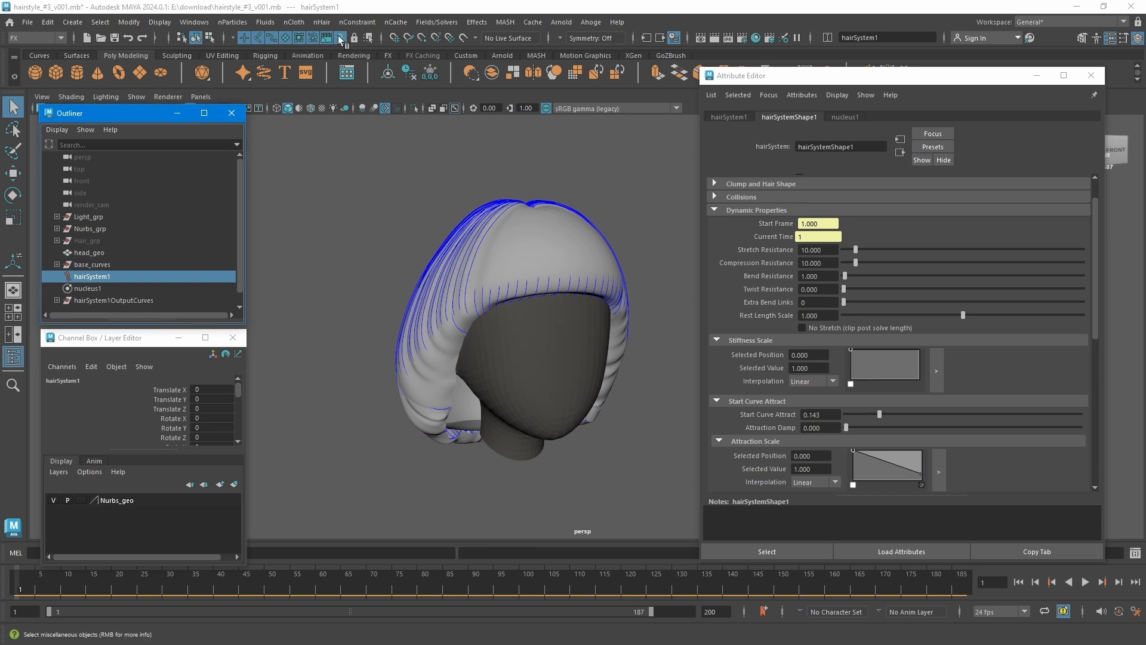
pyautogui.click(34, 38)
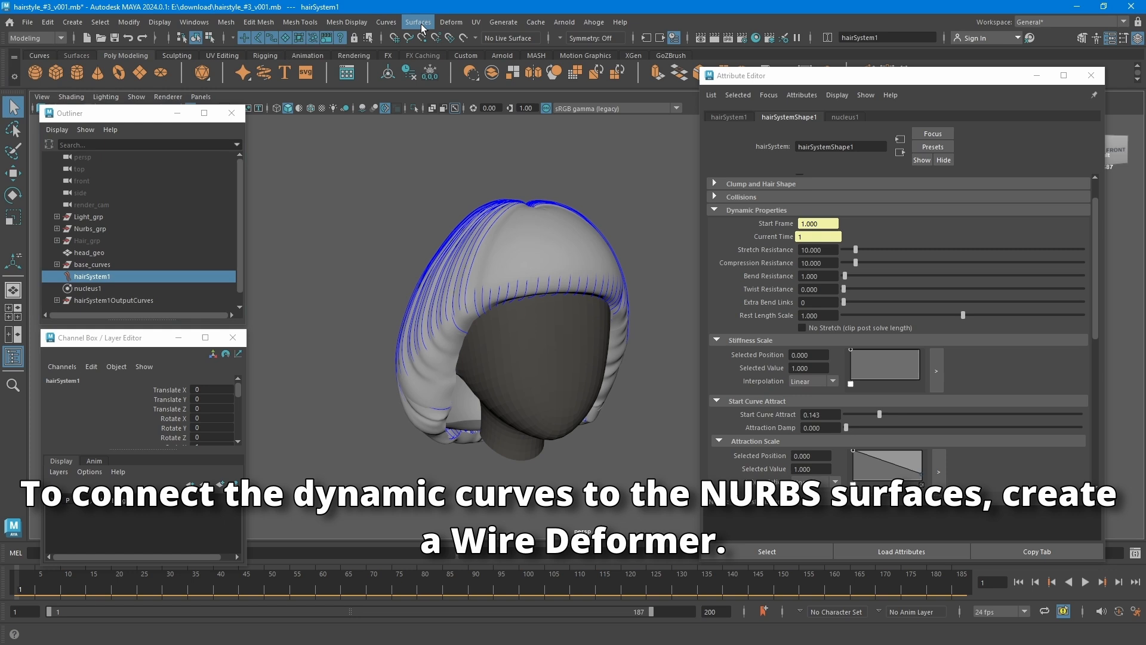
# Step: Create a wire deformer binding the Nurbs_grp surfaces to the dynamic curves
pyautogui.click(450, 22)
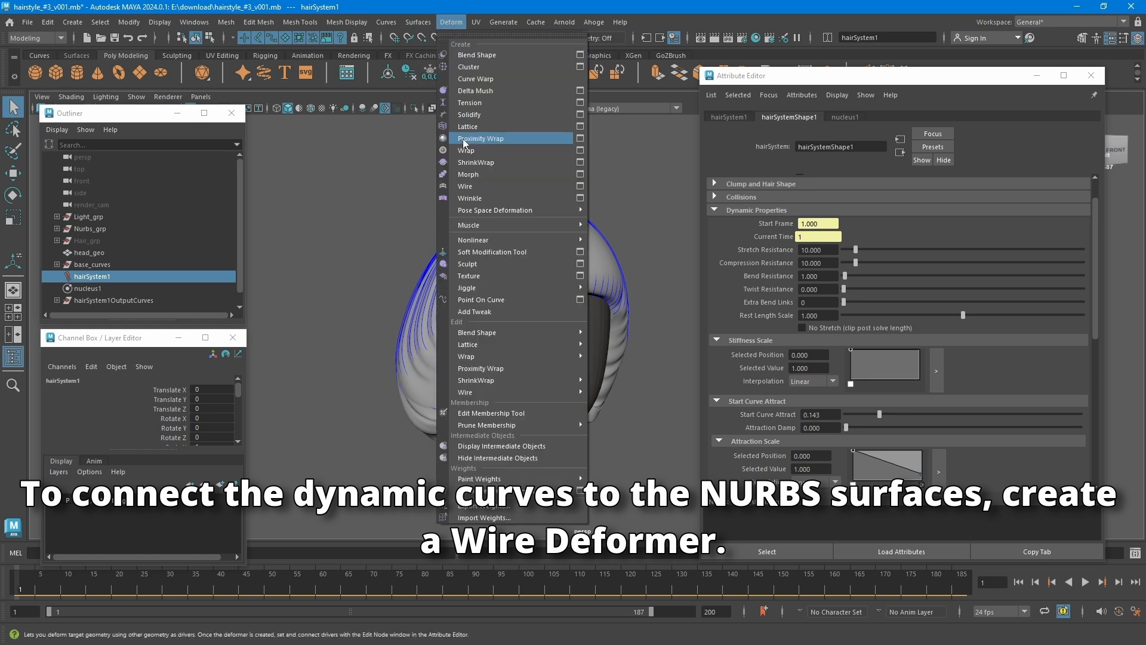
pyautogui.click(465, 186)
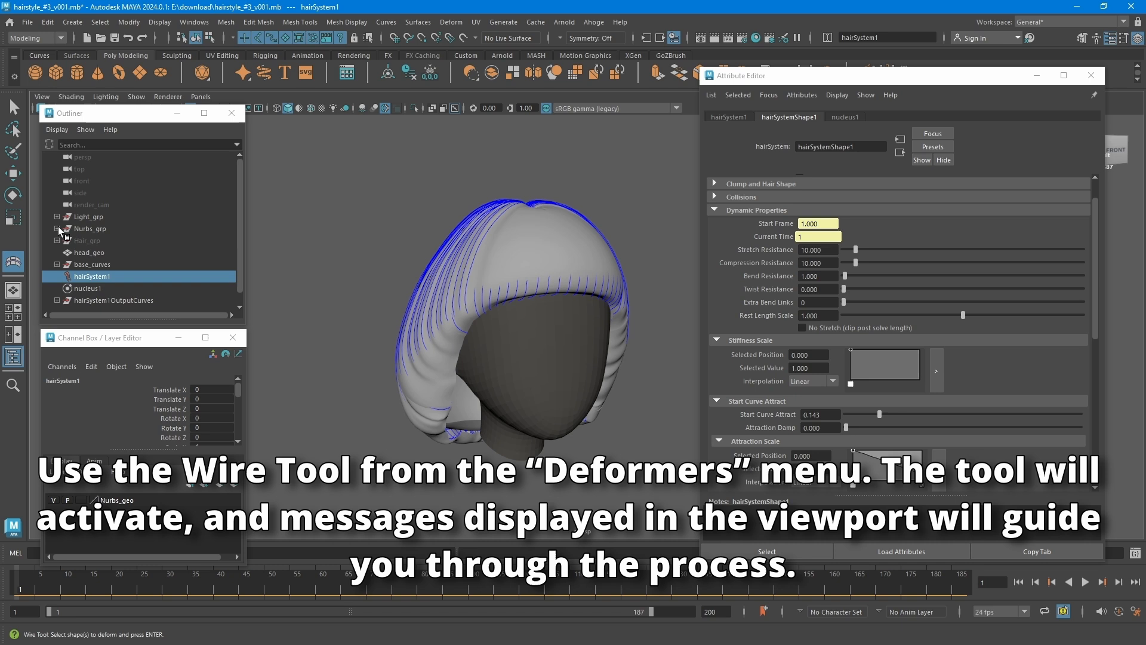
pyautogui.click(97, 240)
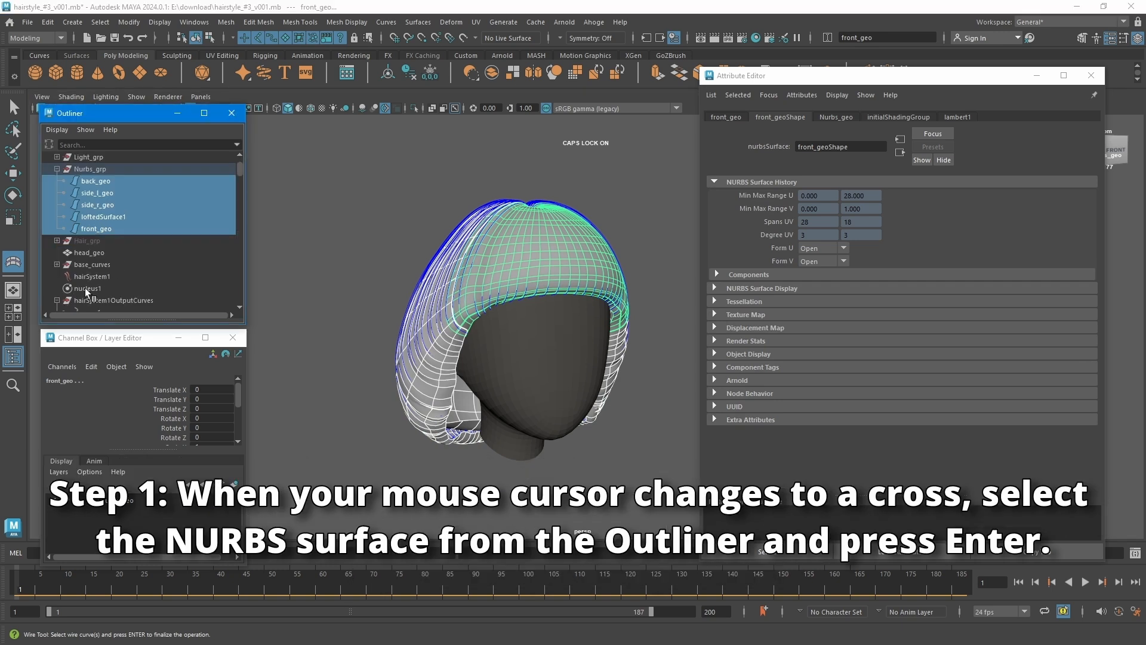
pyautogui.scroll(-3)
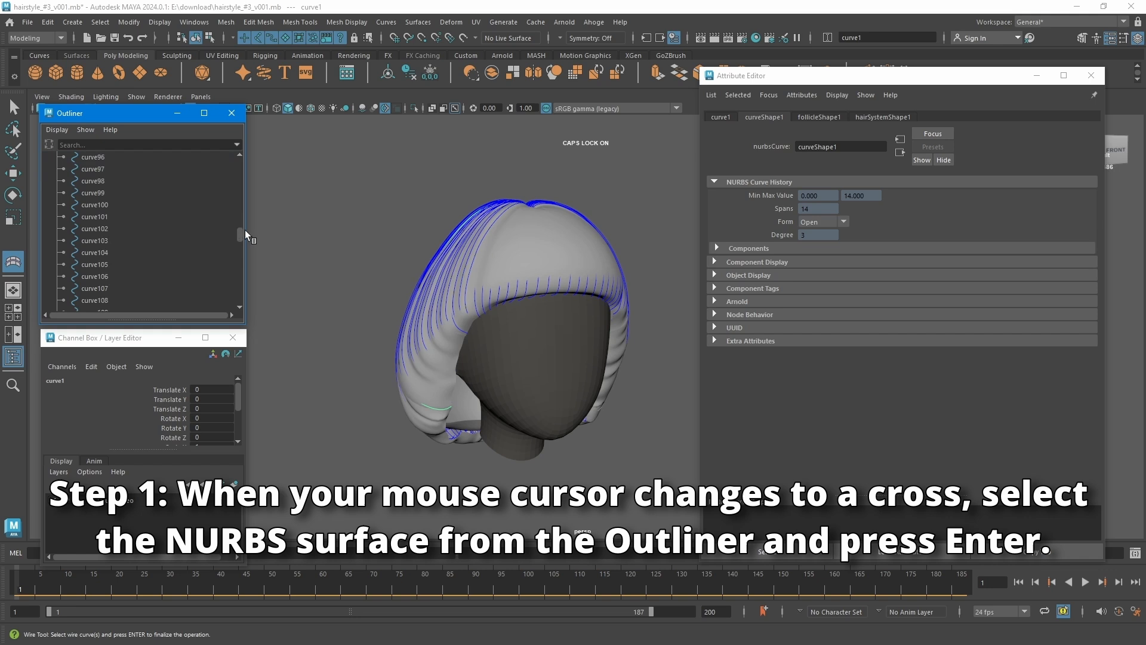
pyautogui.scroll(-3)
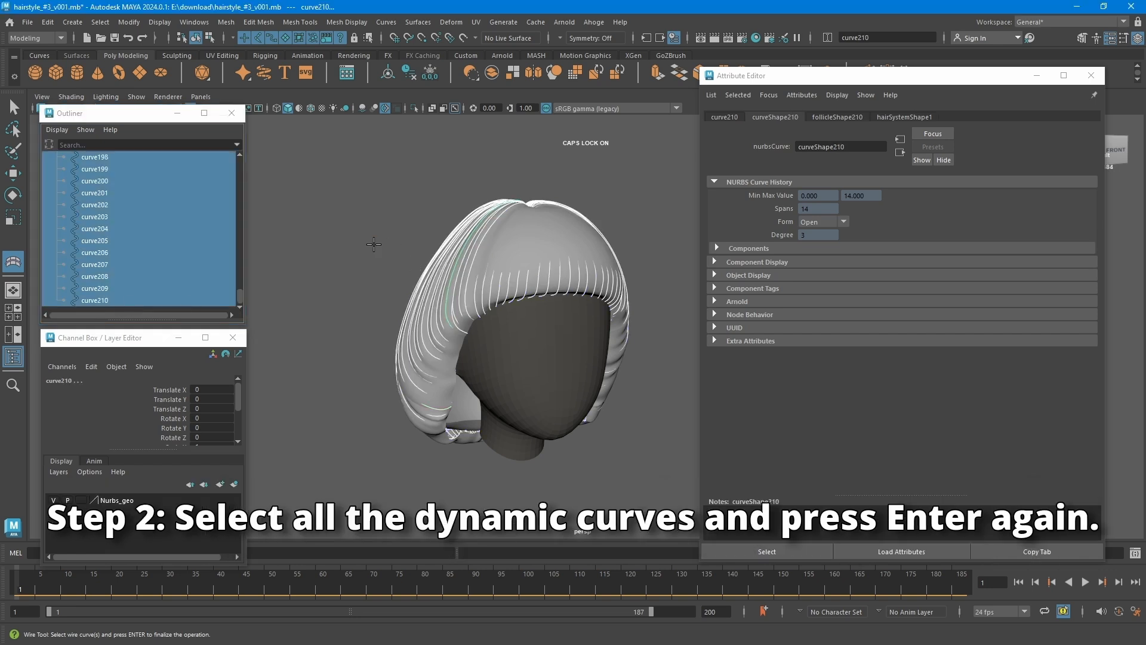
pyautogui.press('Return')
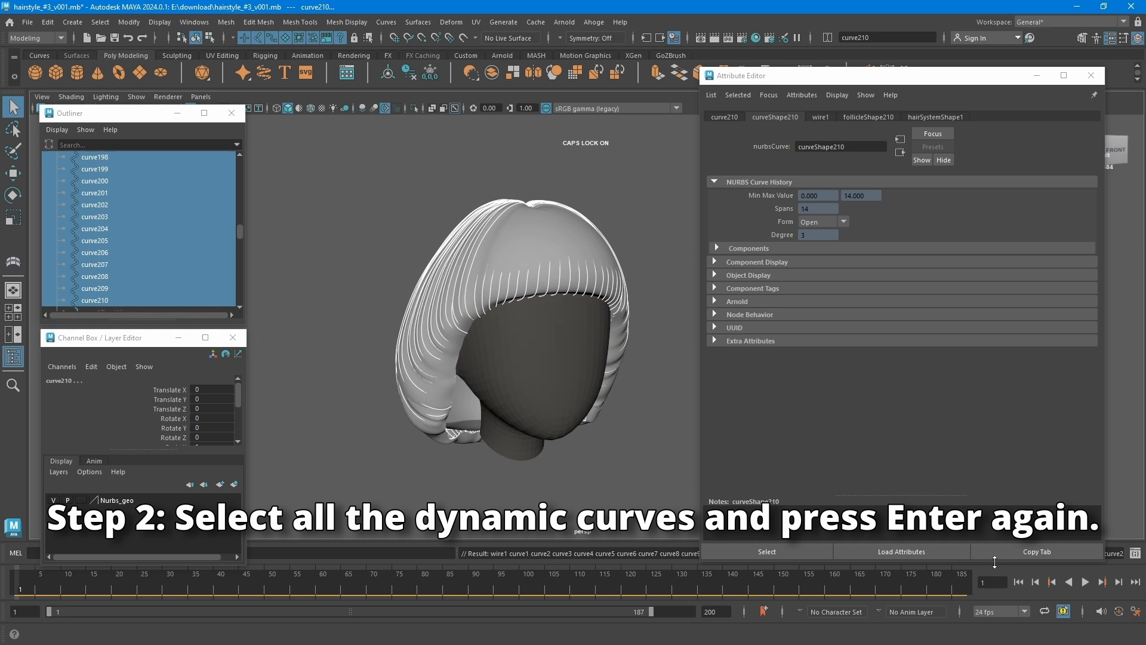
# Step: Play and stop the simulation to check the wire-deformed surfaces
pyautogui.click(1084, 582)
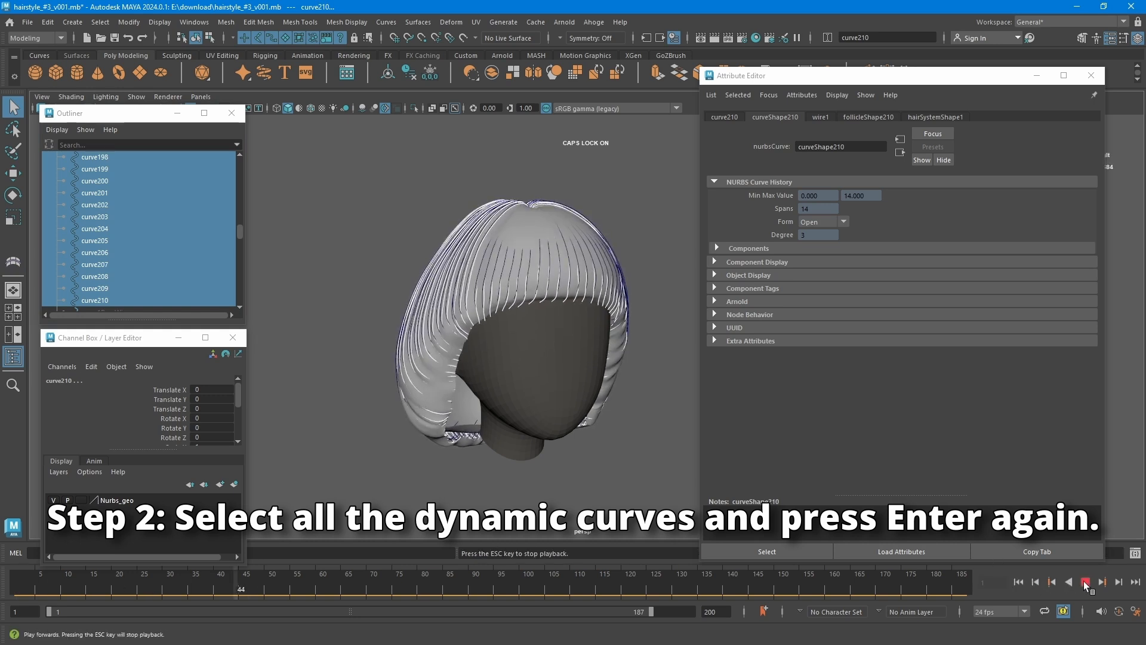
pyautogui.click(1084, 582)
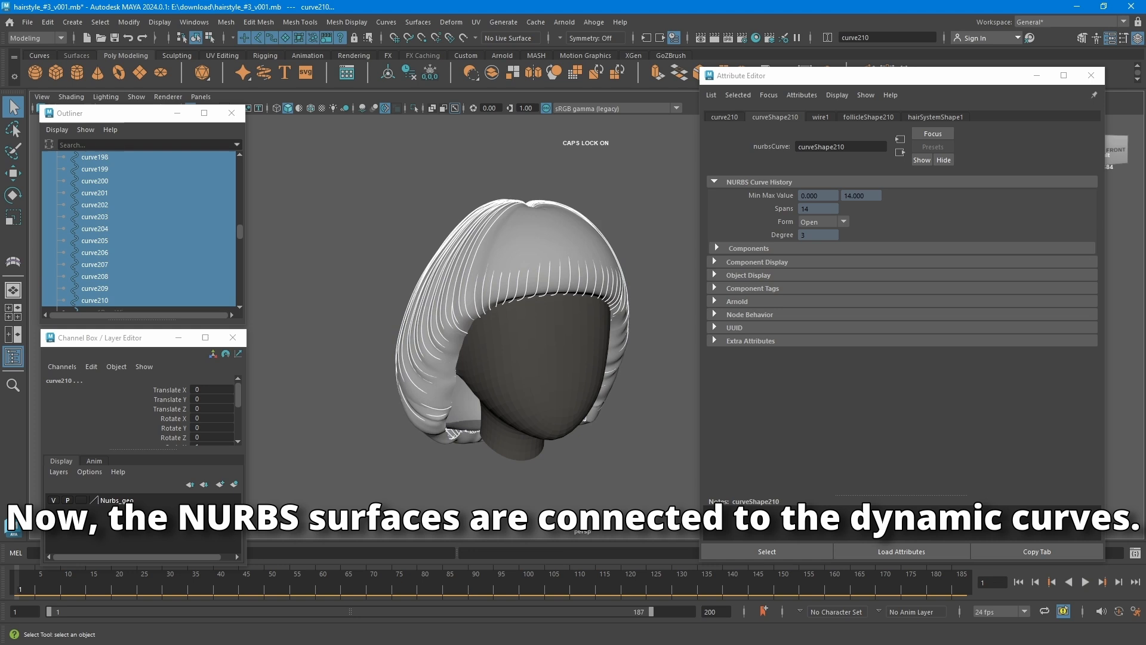
pyautogui.scroll(3)
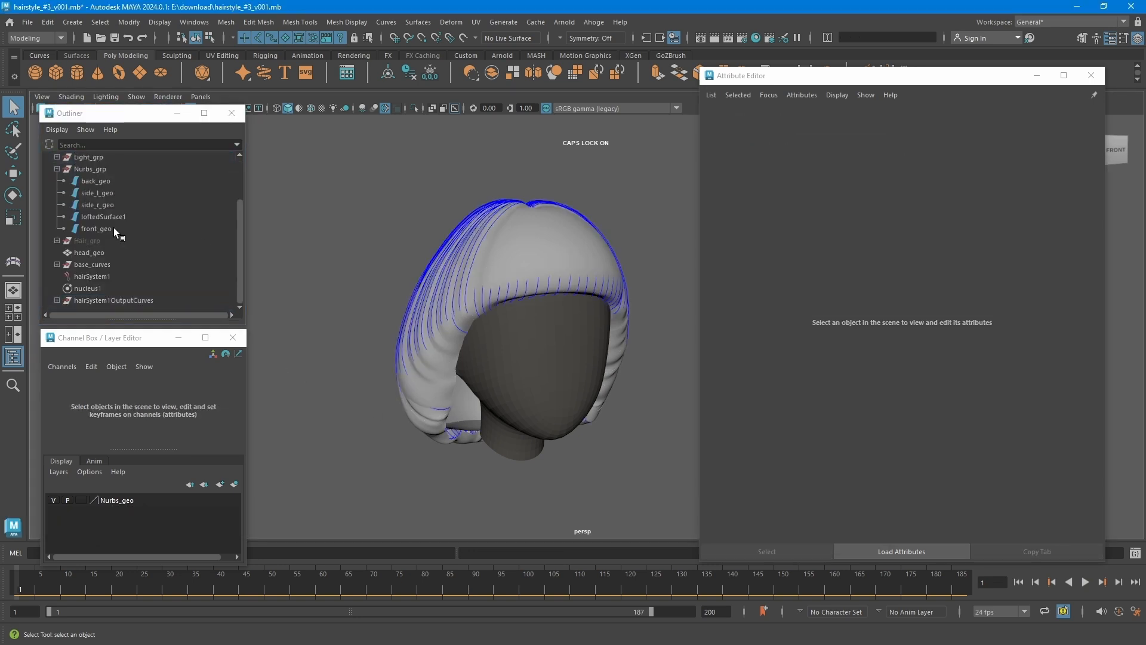
# Step: Select head_geo, play the head rotation to watch the hair swing, then deselect
pyautogui.click(89, 251)
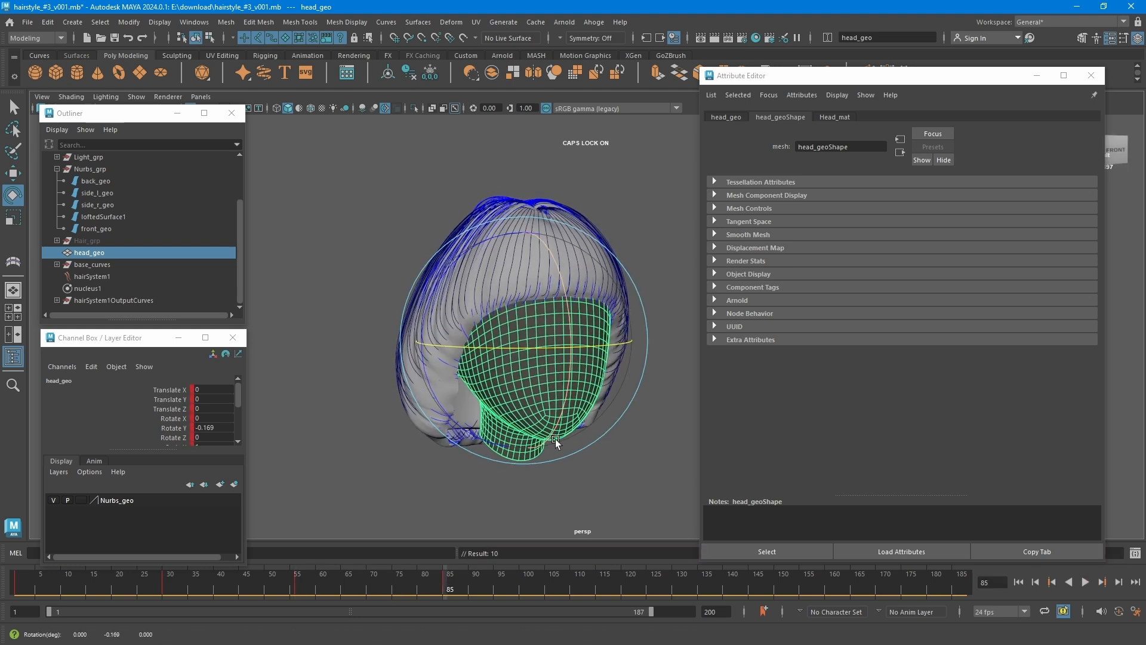
pyautogui.click(1084, 582)
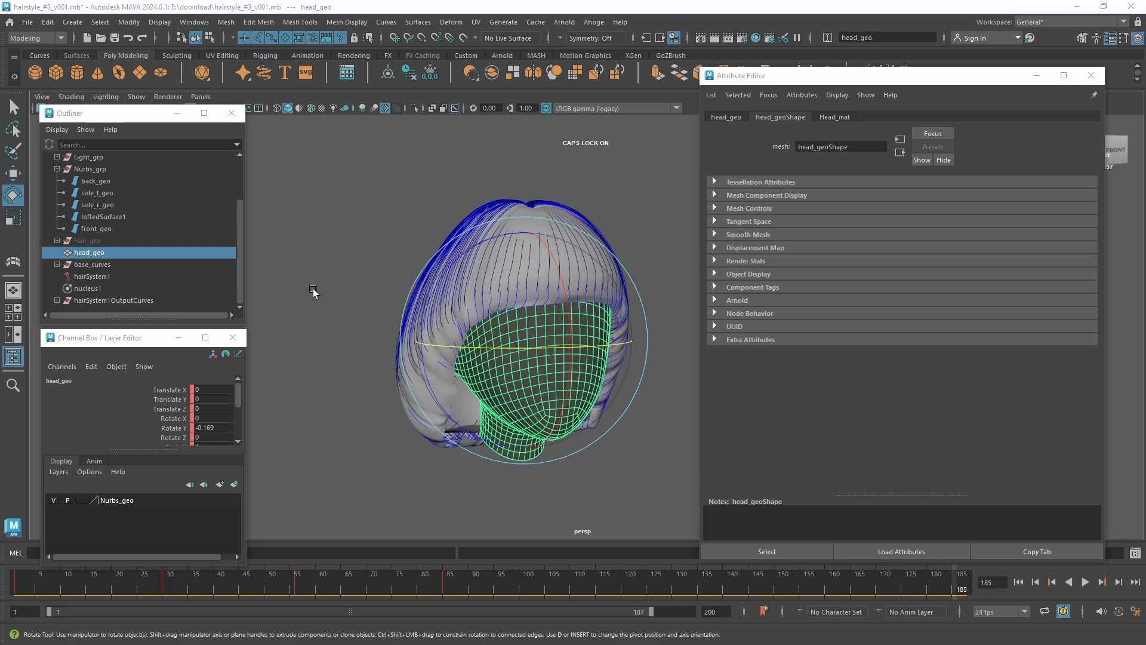
pyautogui.click(87, 240)
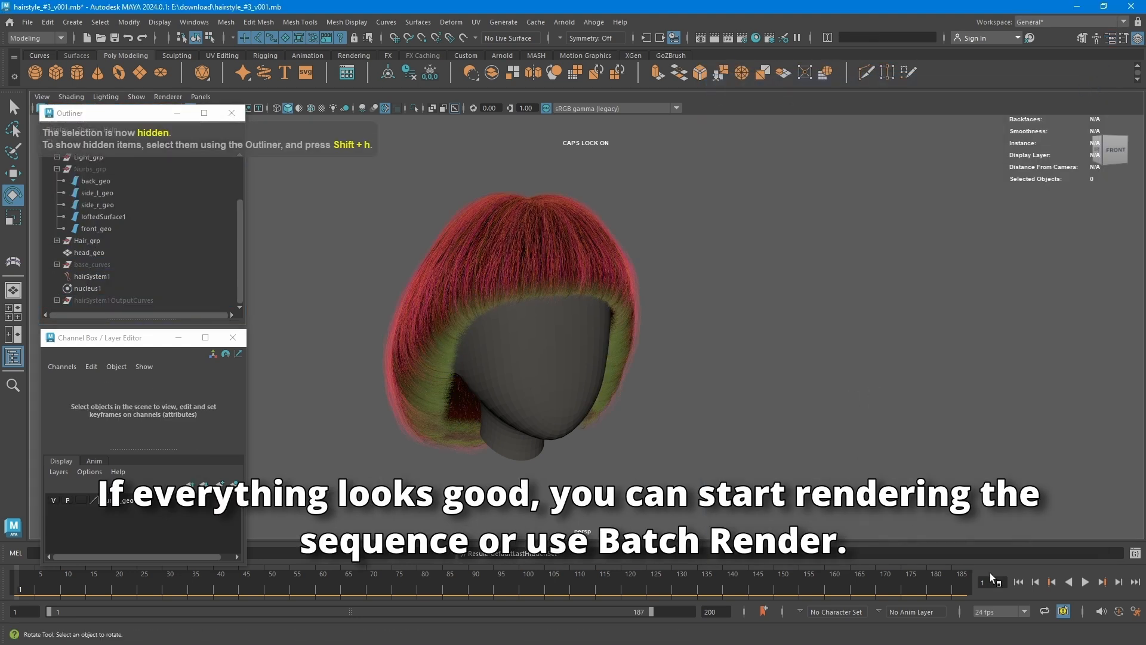
# Step: Play the simulation with the red Hair_grp hair shown
pyautogui.click(1084, 582)
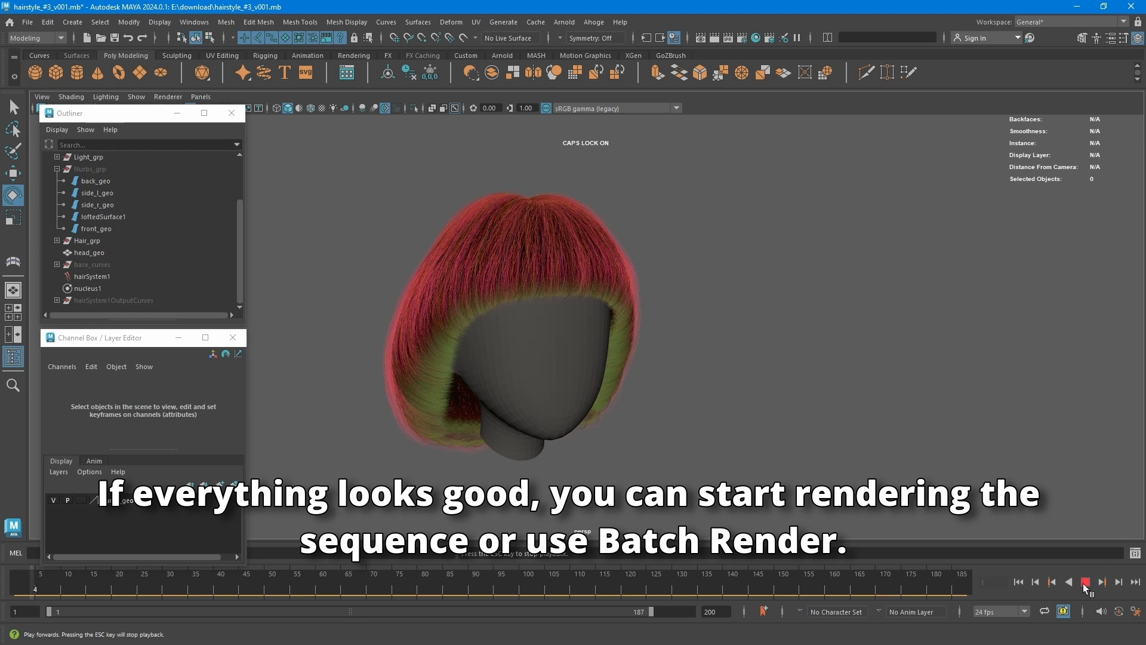